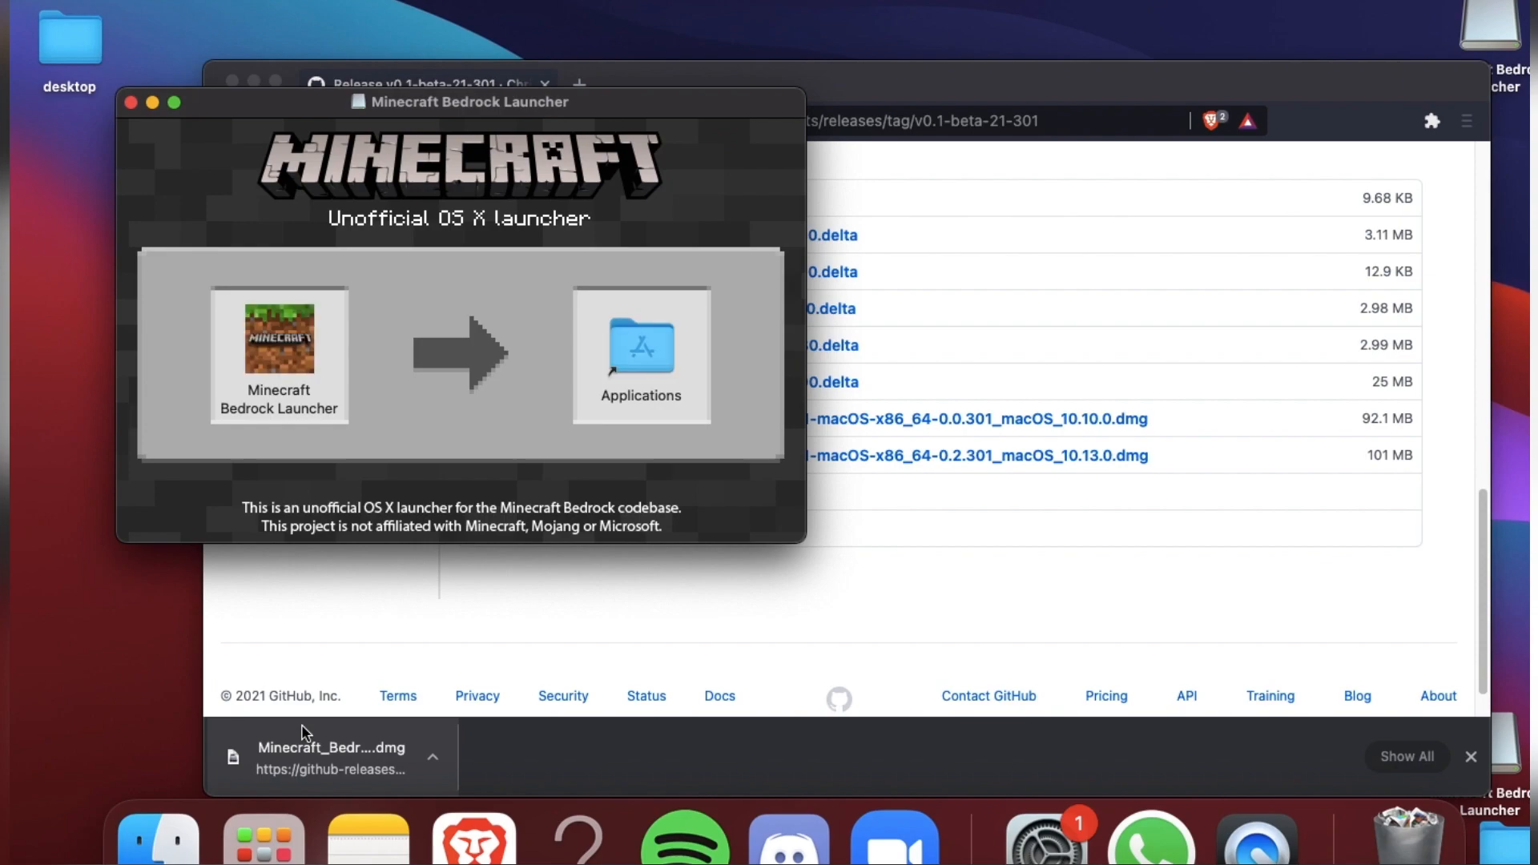
# Copy Minecraft Bedrock Launcher into Applications and start it from there.
pyautogui.moveTo(279, 338); pyautogui.dragTo(642, 348)
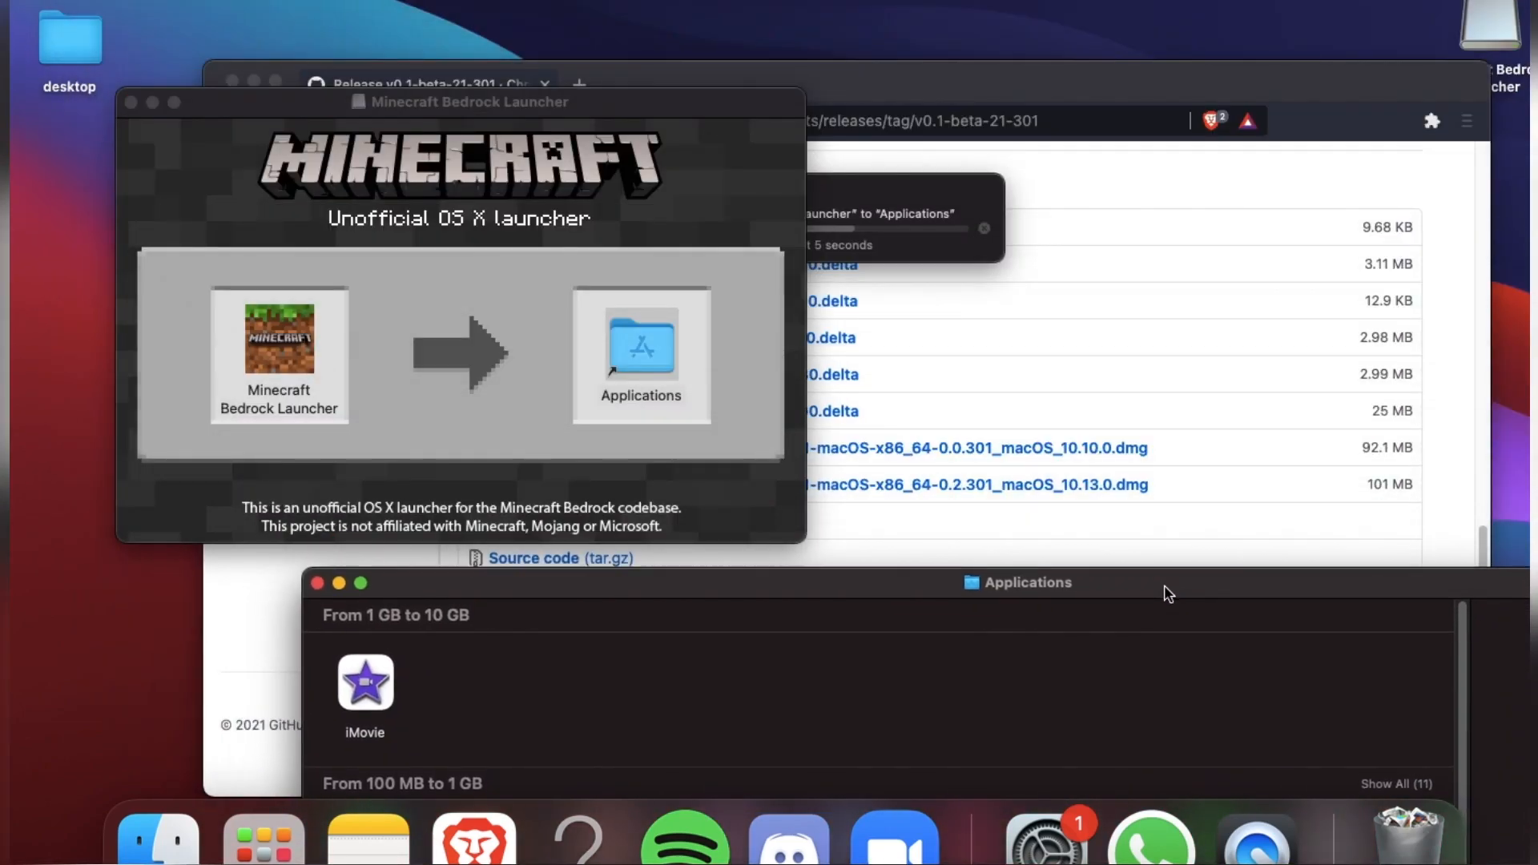
pyautogui.moveTo(1168, 582); pyautogui.dragTo(1335, 650)
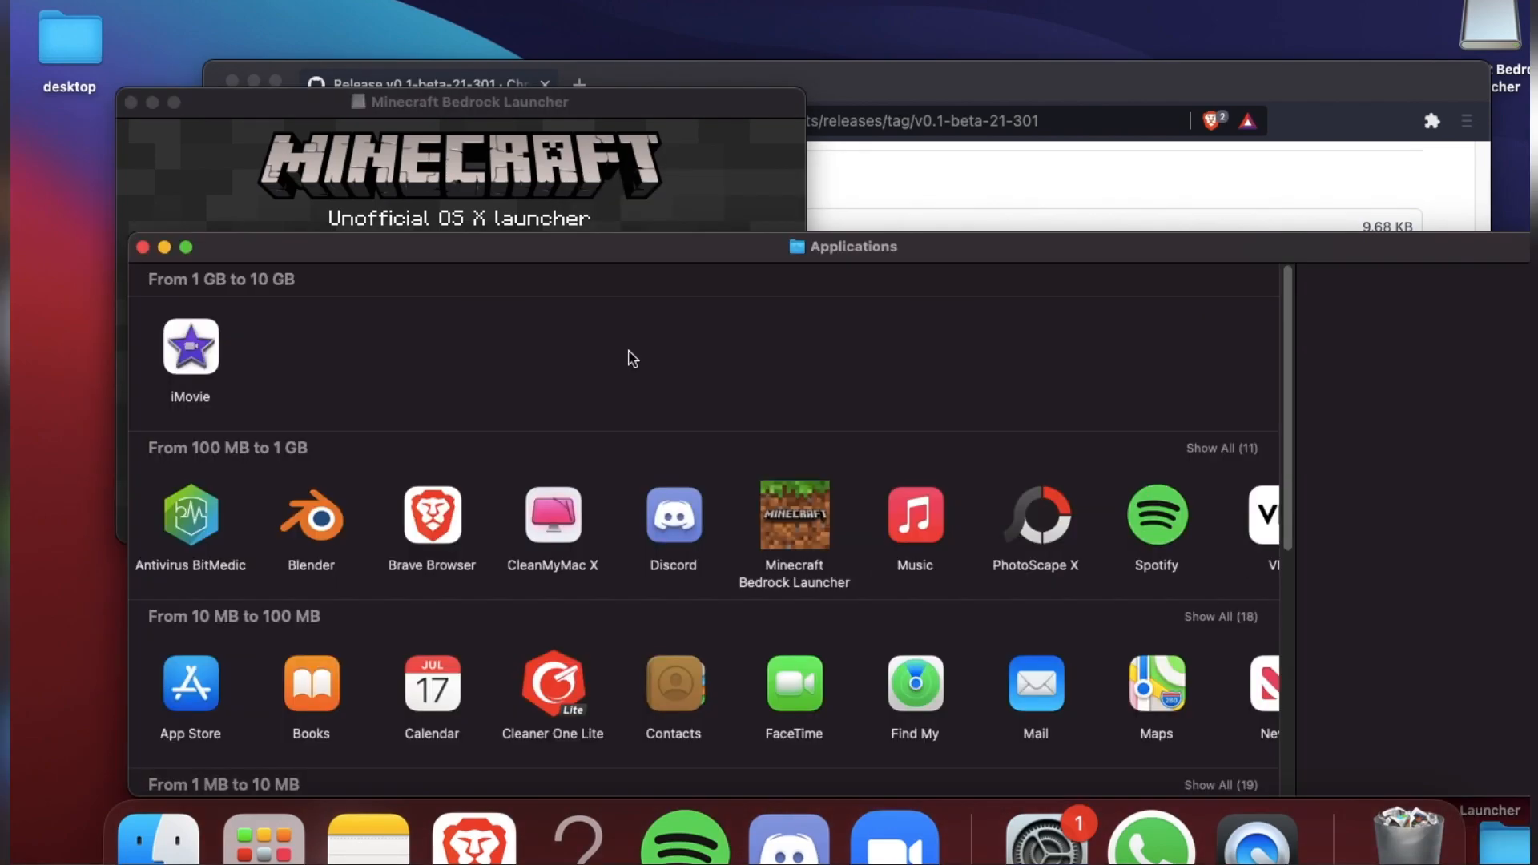
pyautogui.click(793, 514)
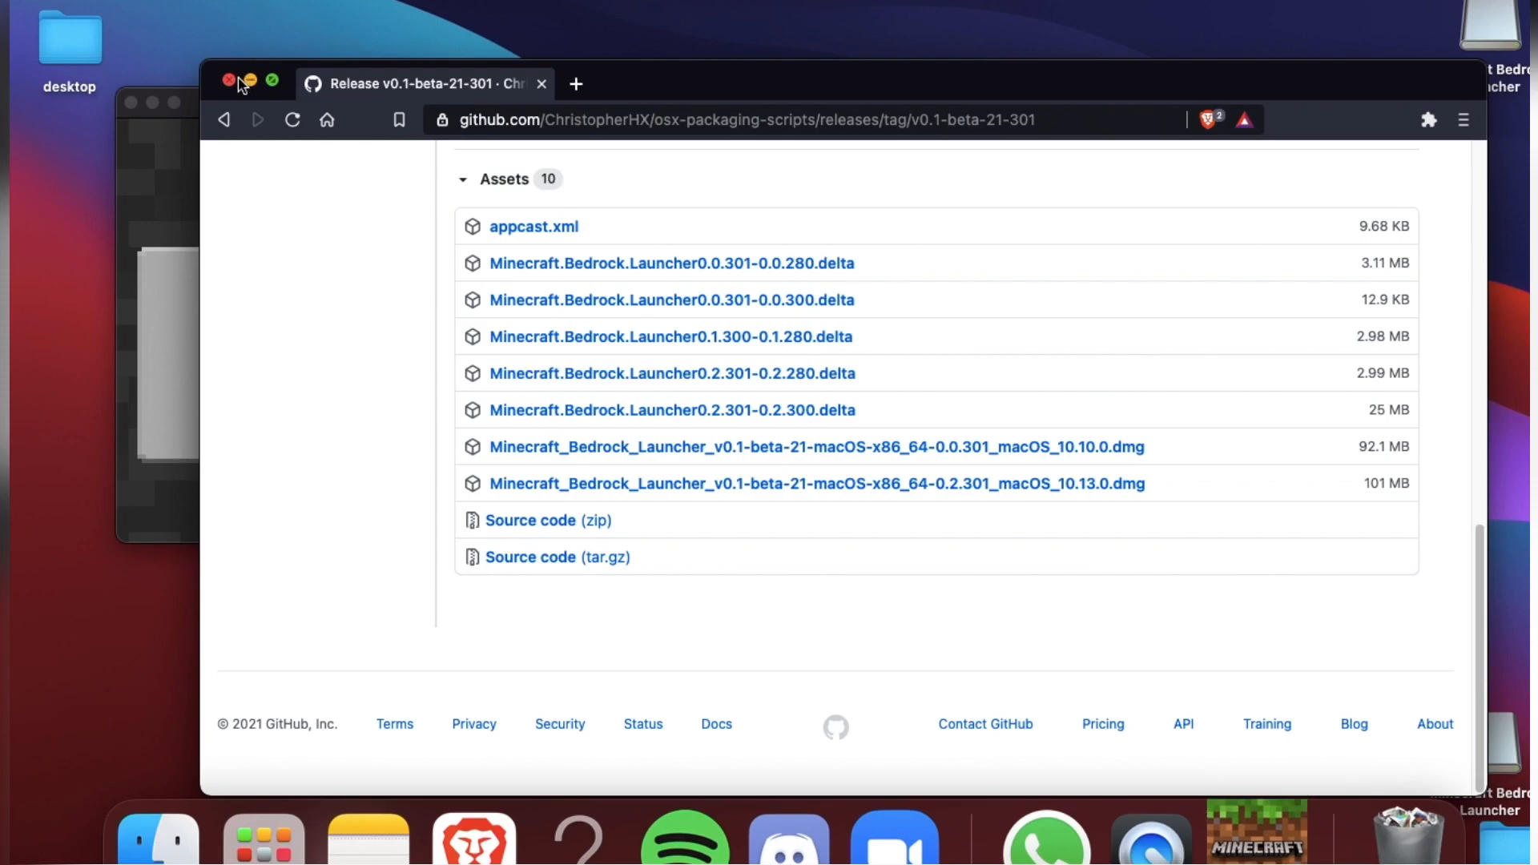
# Close the browser, cancel the unverified-developer warning, and bring up the Apple menu.
pyautogui.click(227, 82)
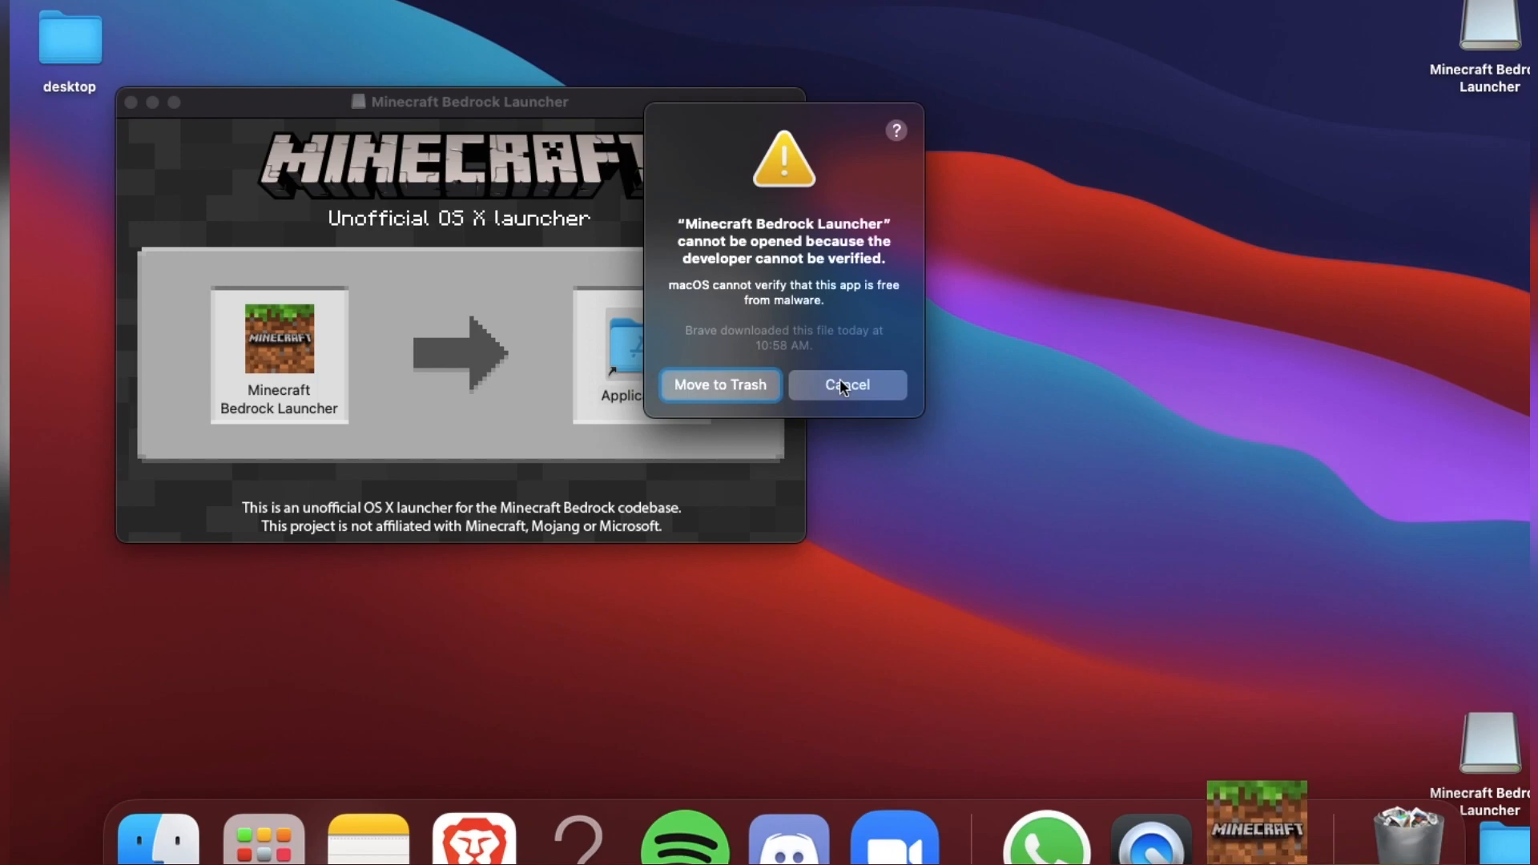
pyautogui.moveTo(688, 381)
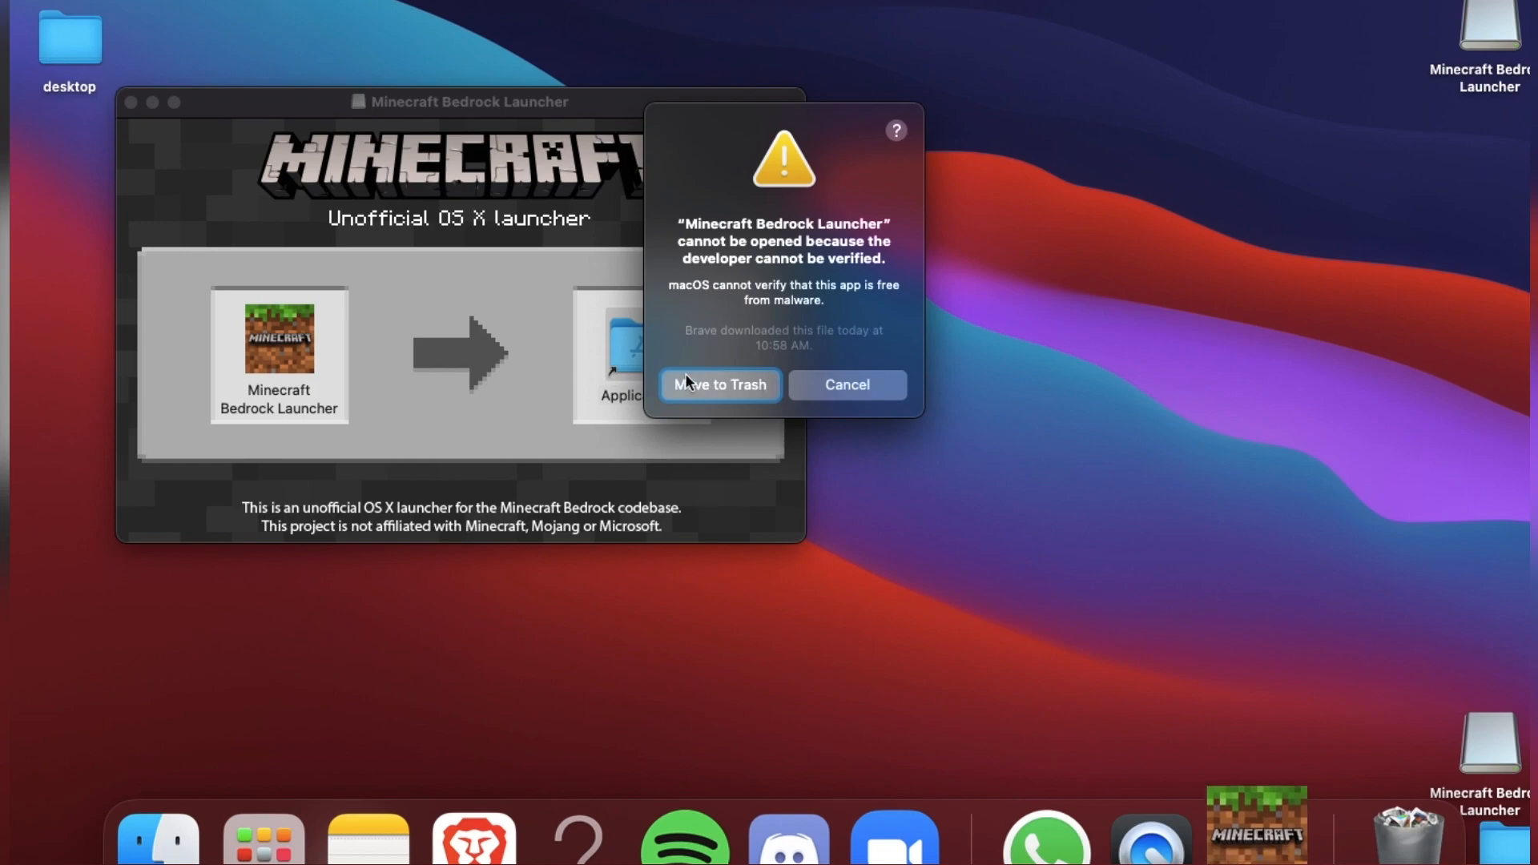
pyautogui.click(846, 384)
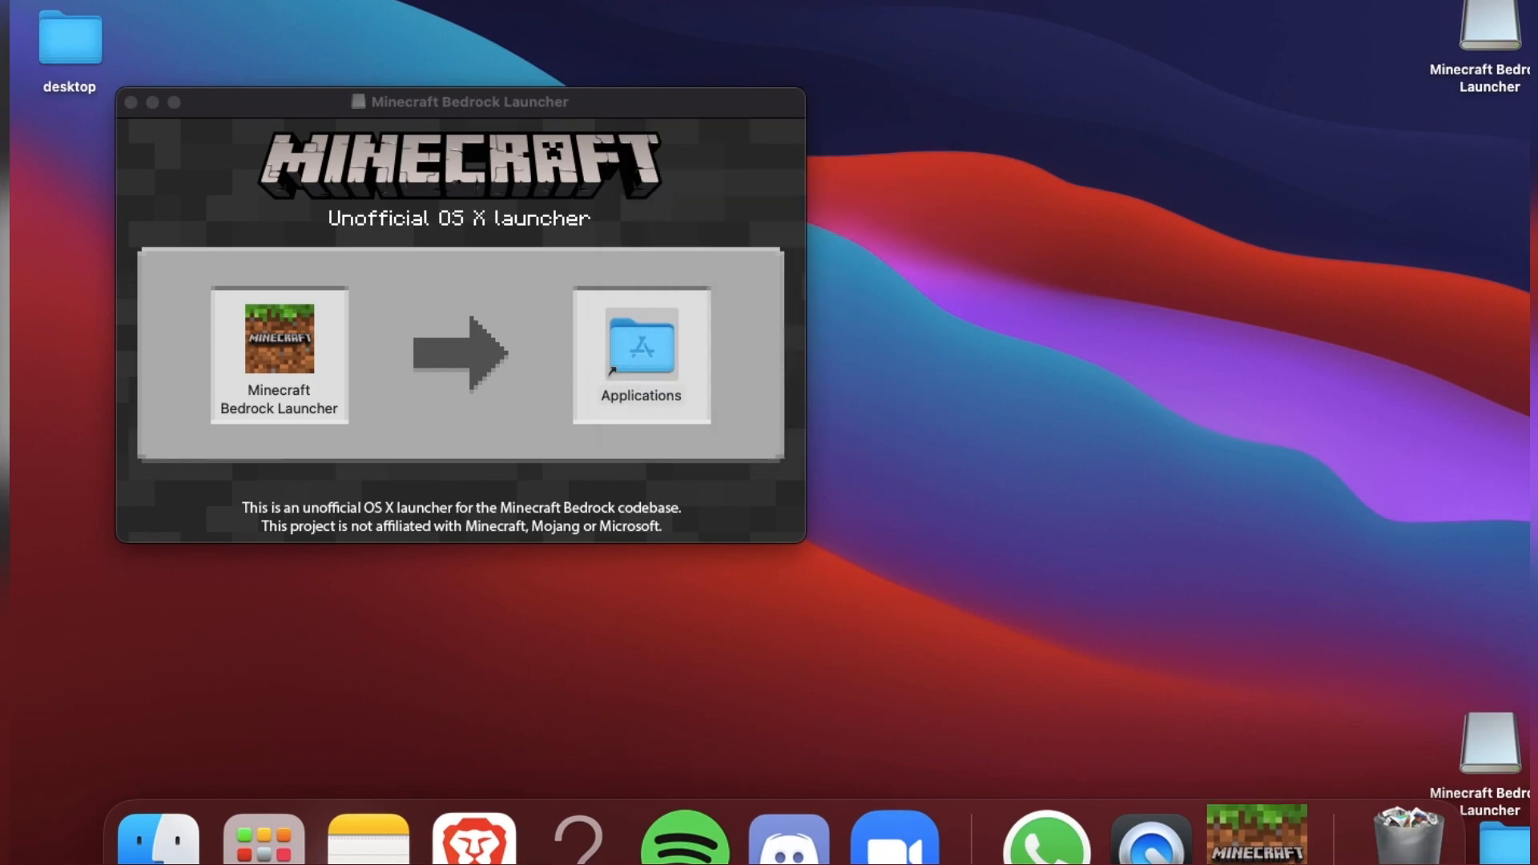
pyautogui.click(15, 8)
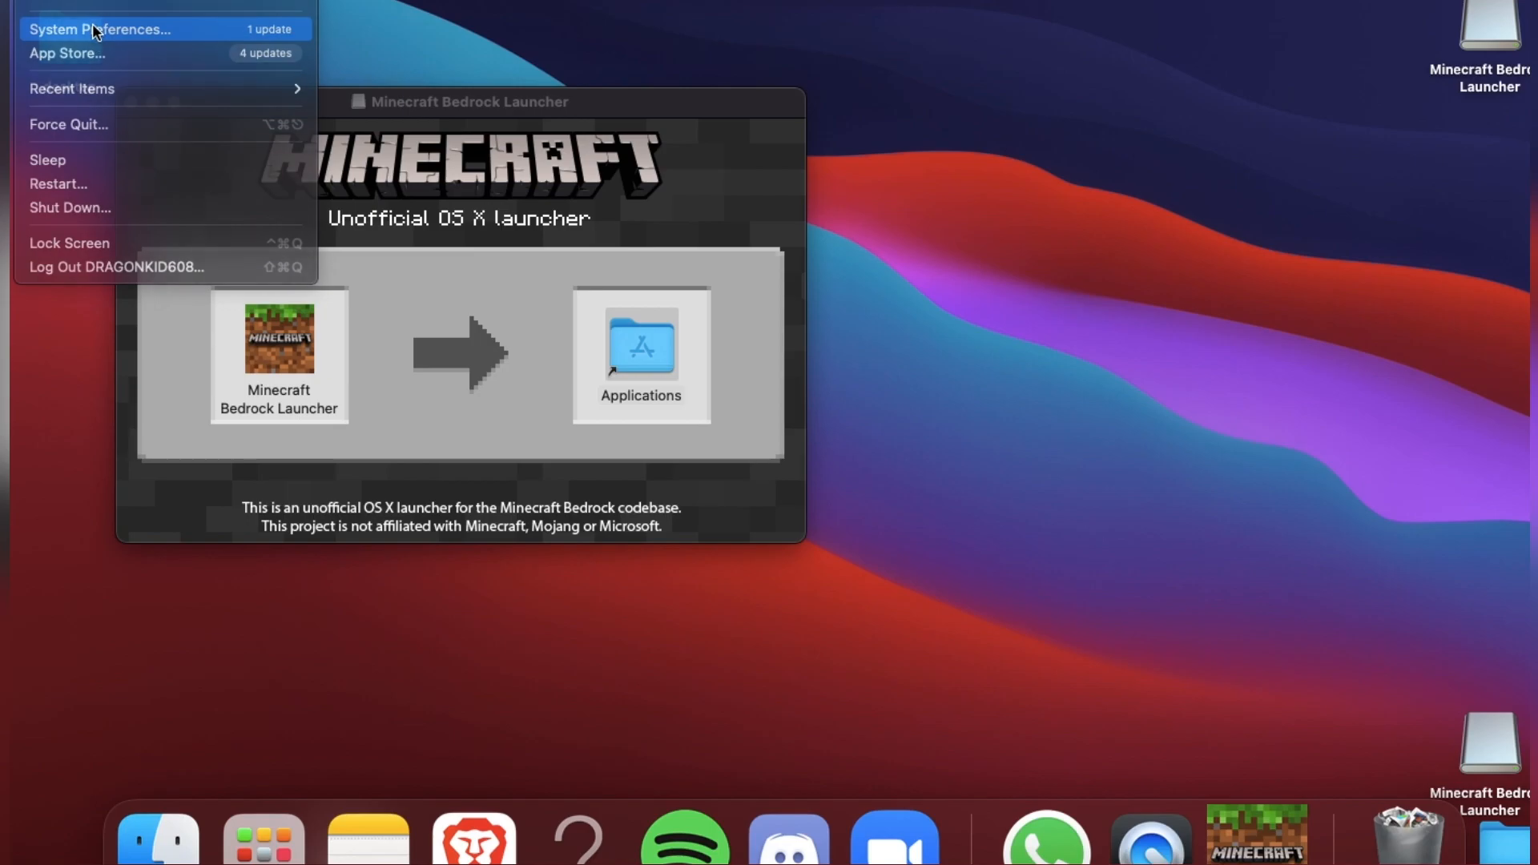
# In Security & Privacy, allow the blocked launcher to Open Anyway and confirm.
pyautogui.click(98, 28)
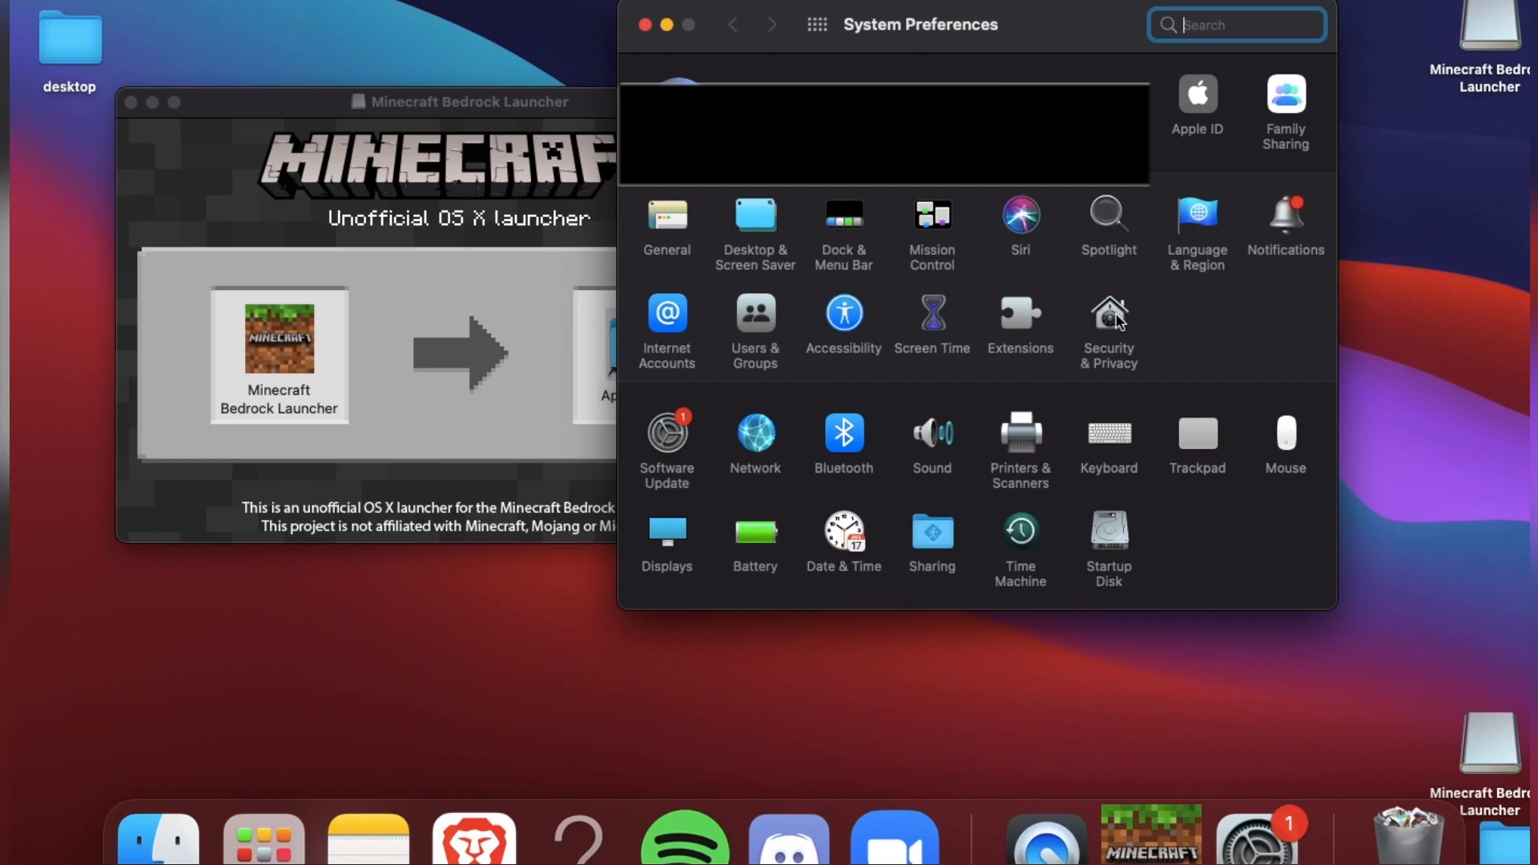
pyautogui.click(1107, 324)
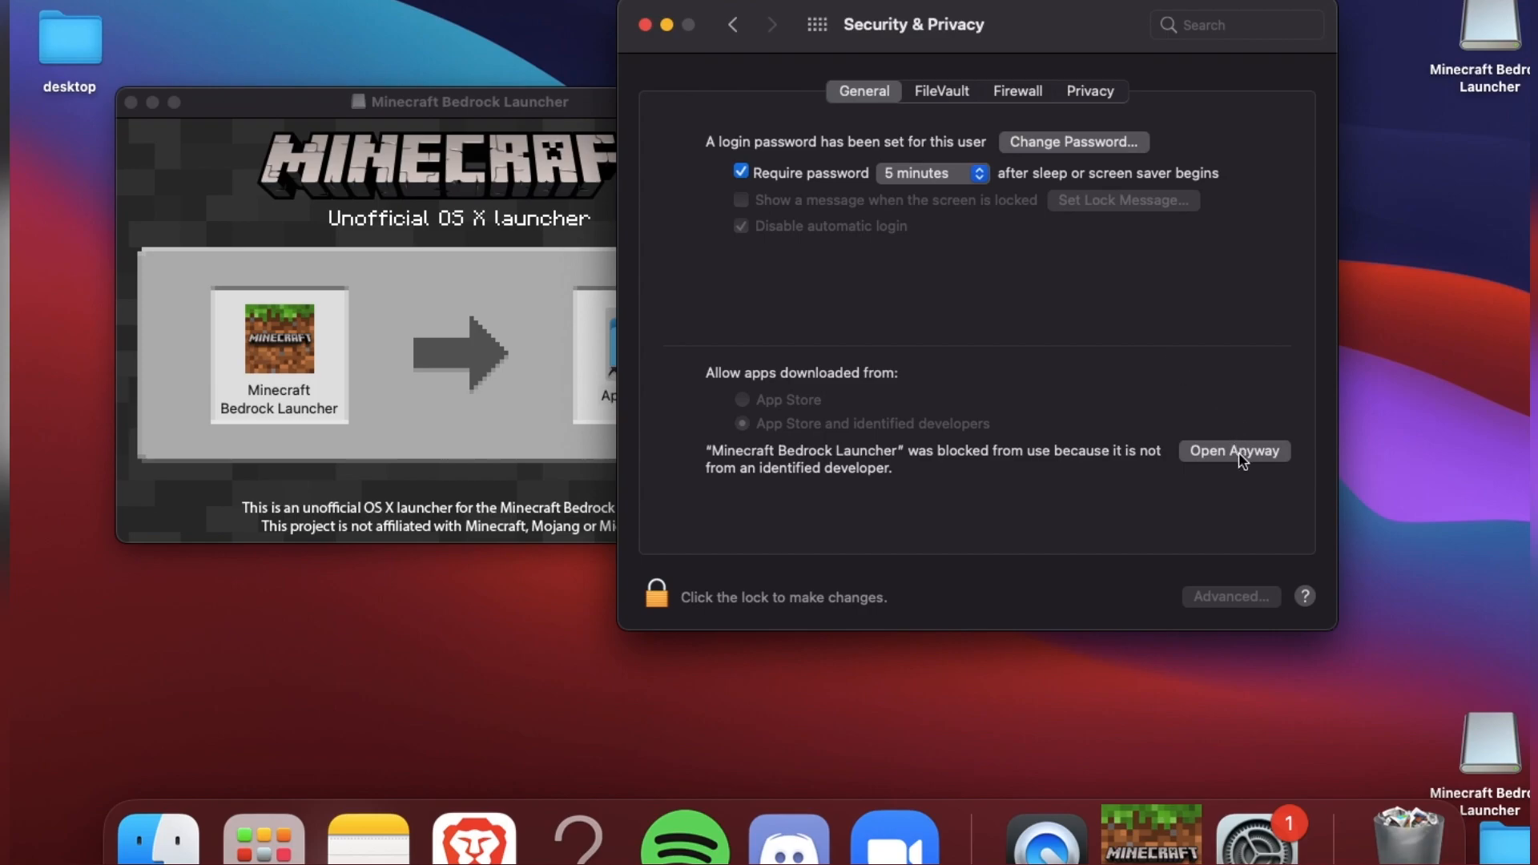
pyautogui.click(1233, 450)
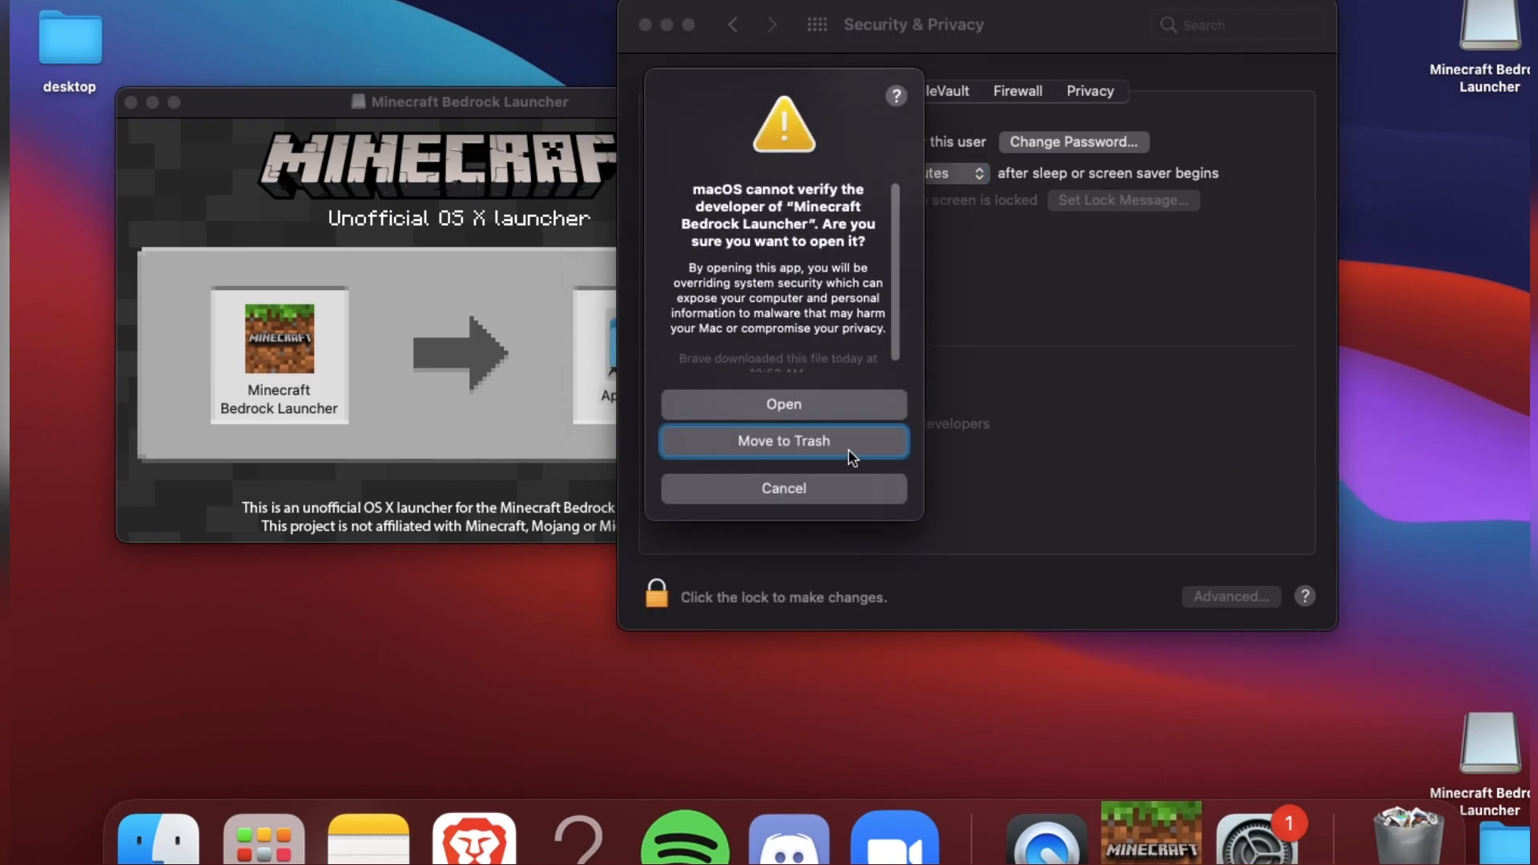
pyautogui.moveTo(849, 404)
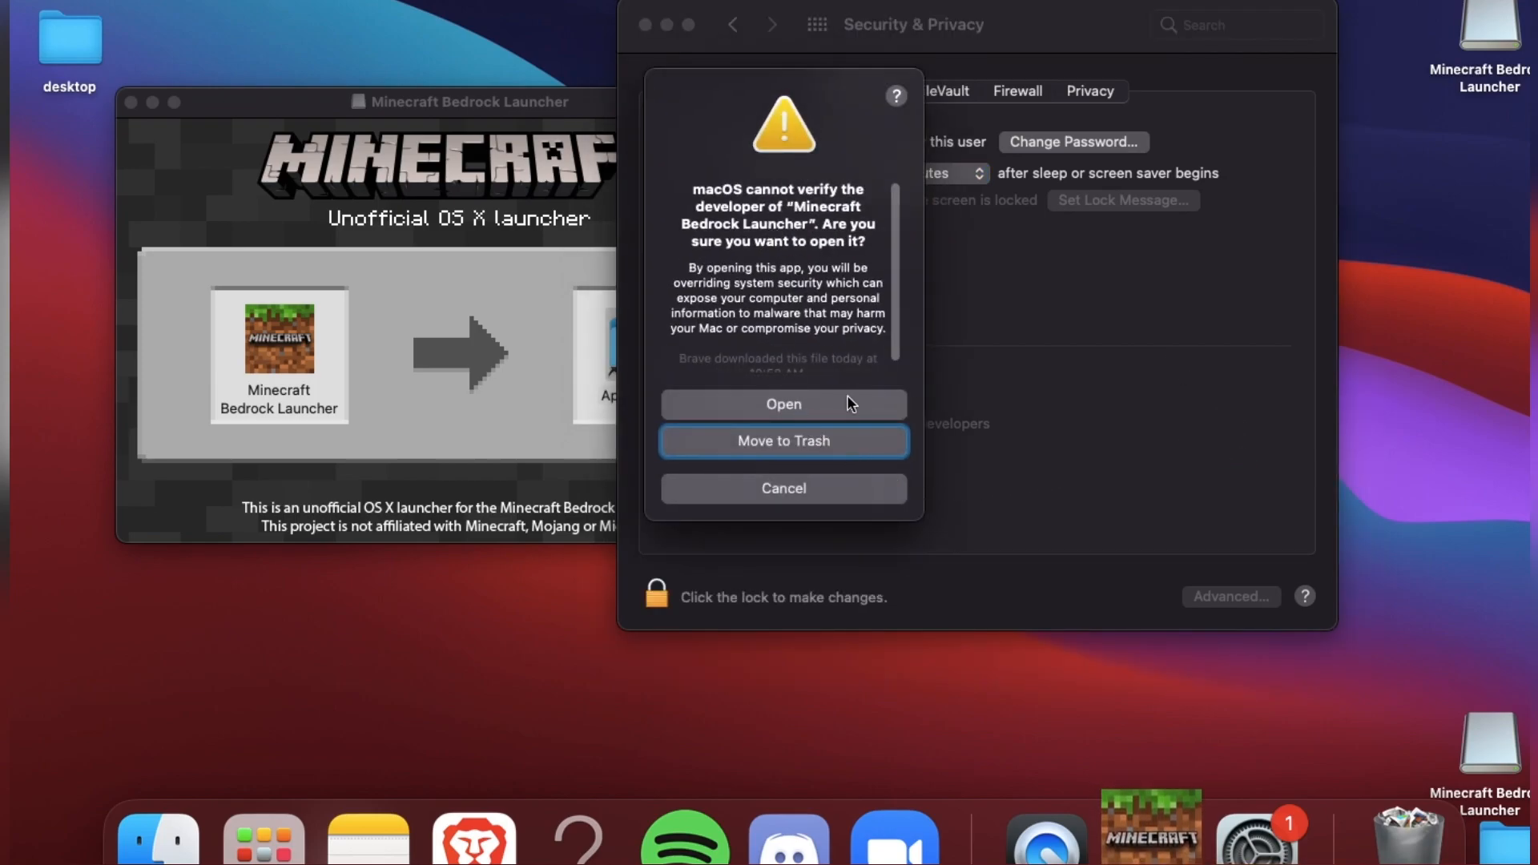
pyautogui.click(783, 489)
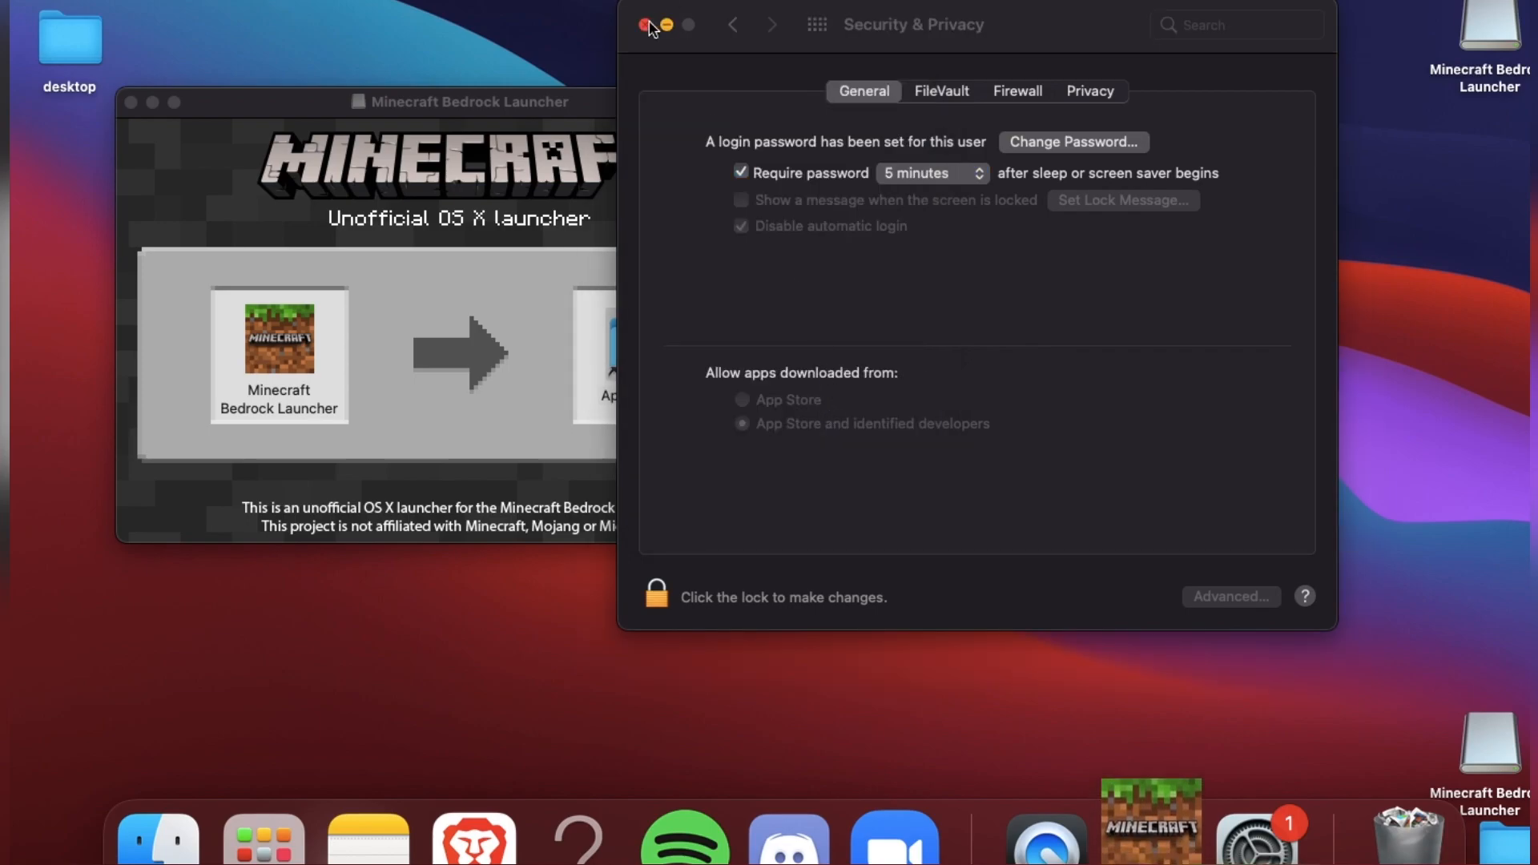
# Dismiss the login error and sign in with the Google account via launcher settings.
pyautogui.click(644, 24)
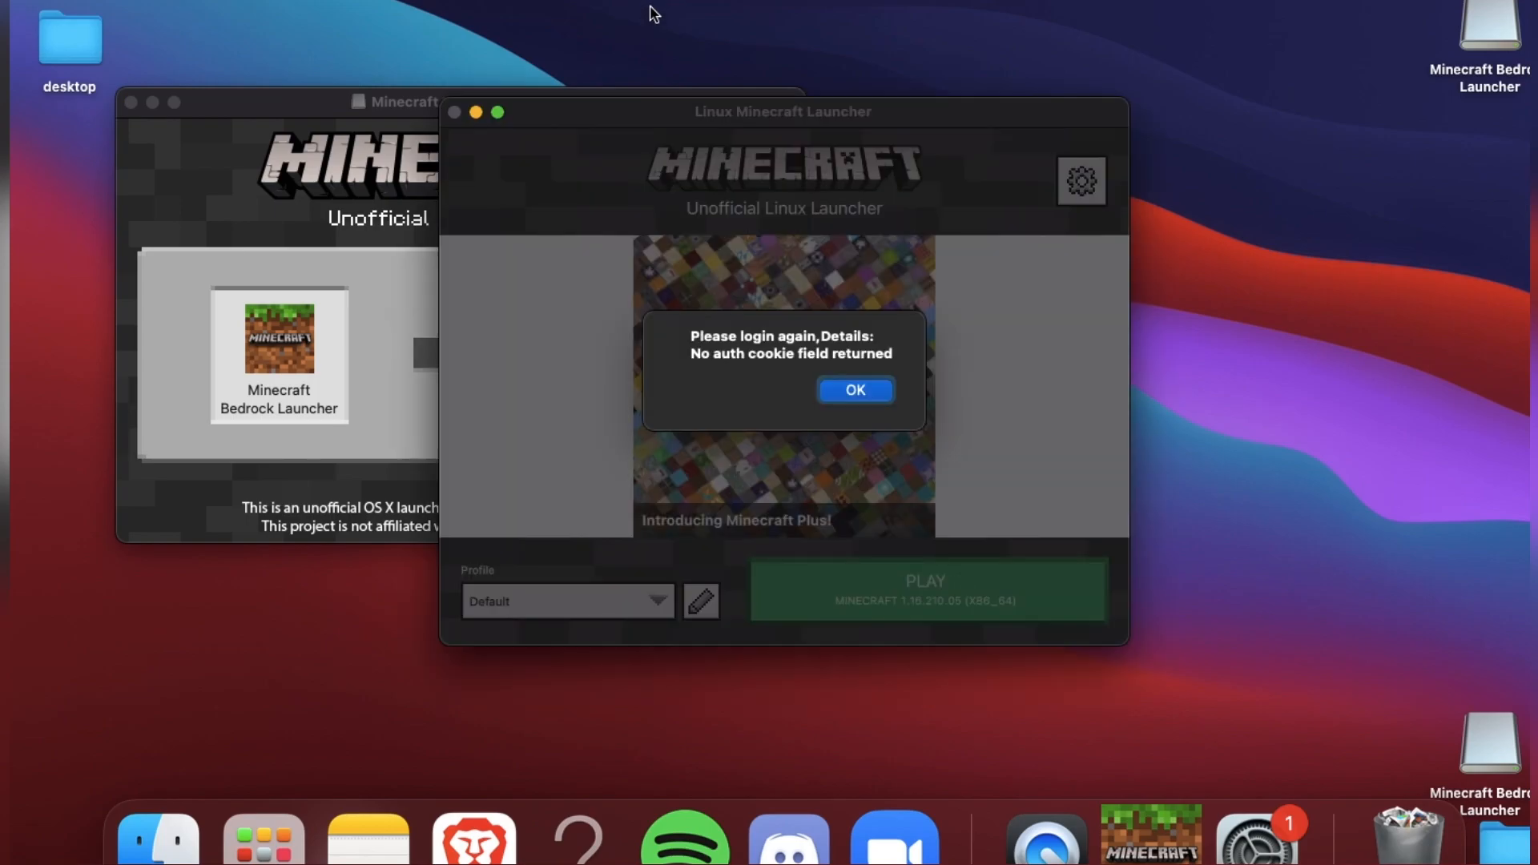
pyautogui.click(852, 390)
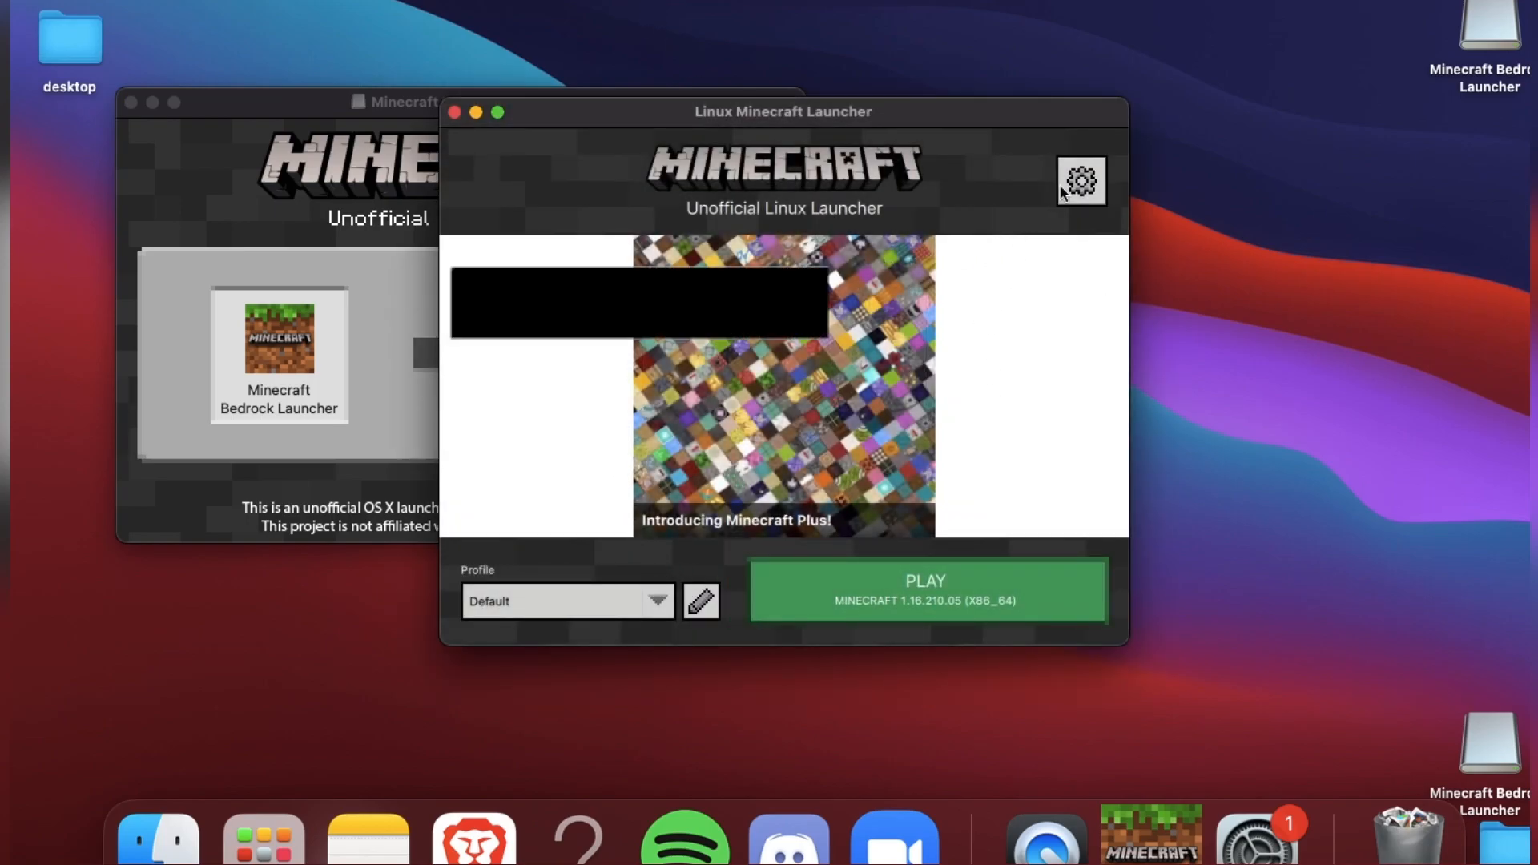
pyautogui.click(1081, 181)
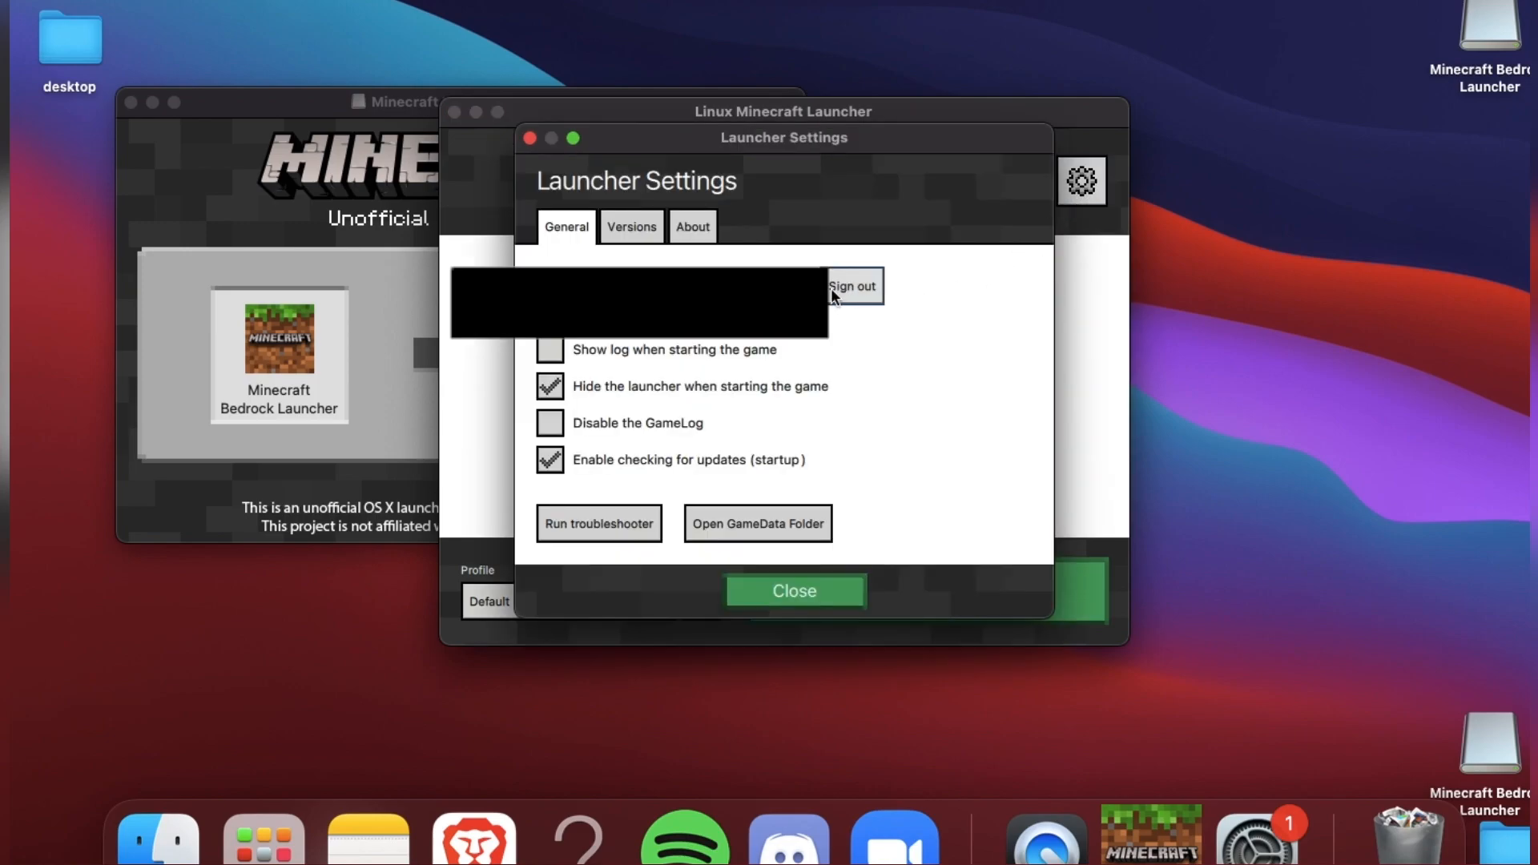
pyautogui.click(850, 285)
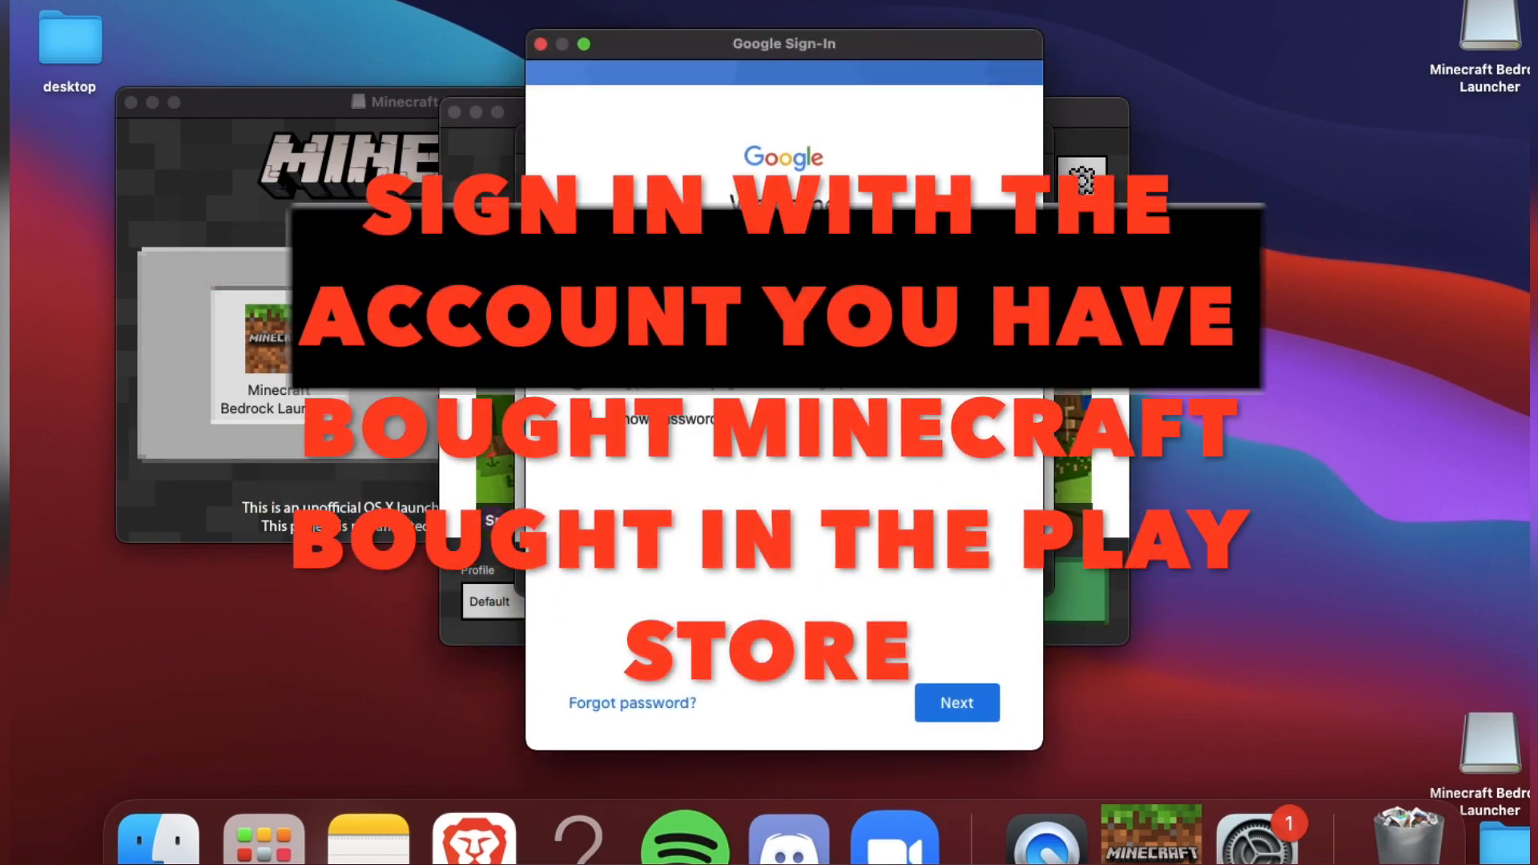
pyautogui.click(955, 702)
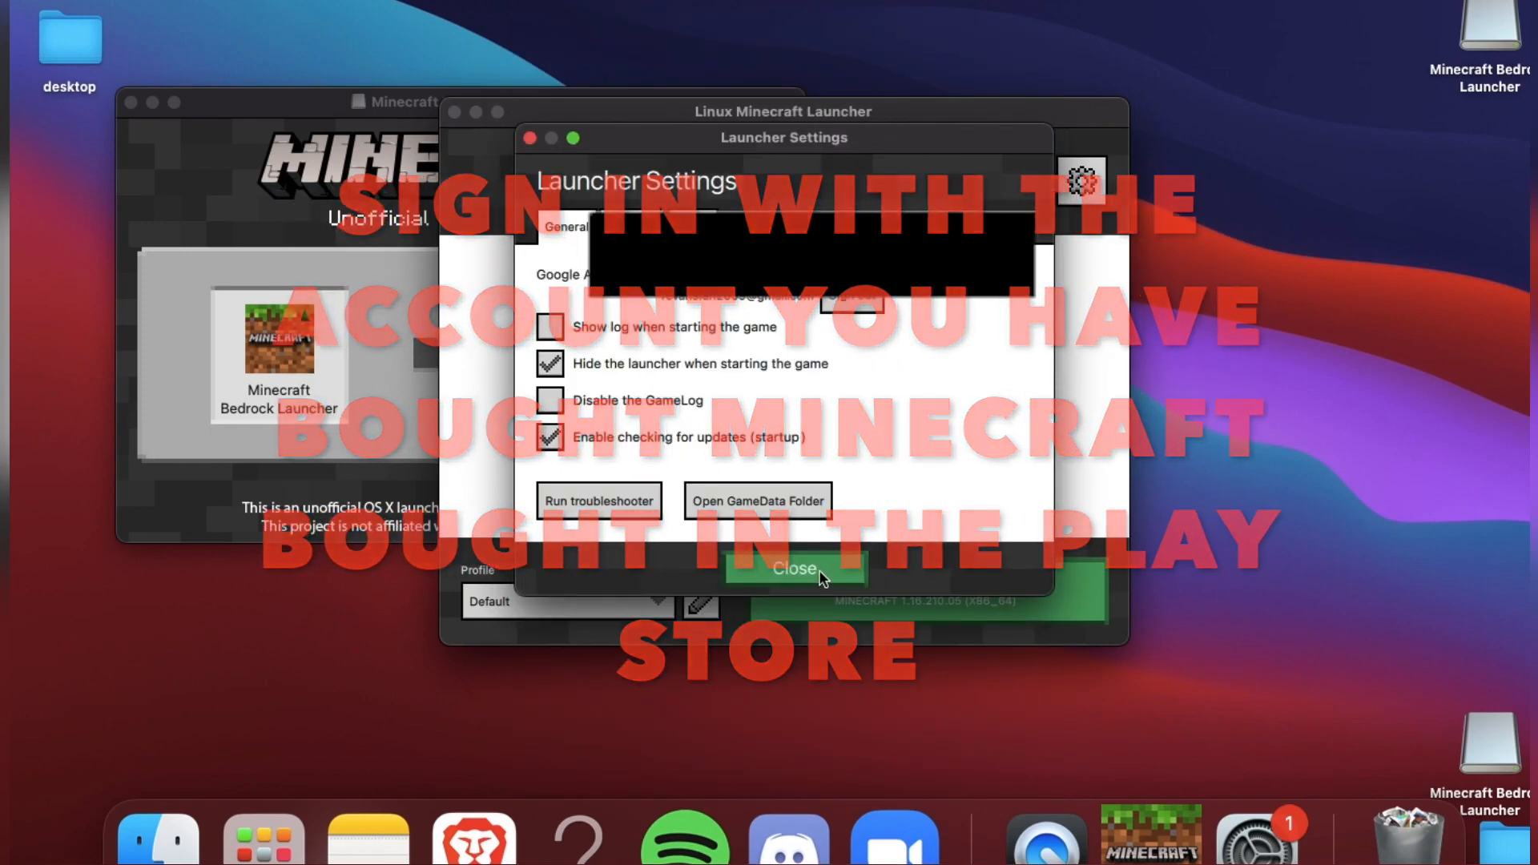
pyautogui.click(794, 567)
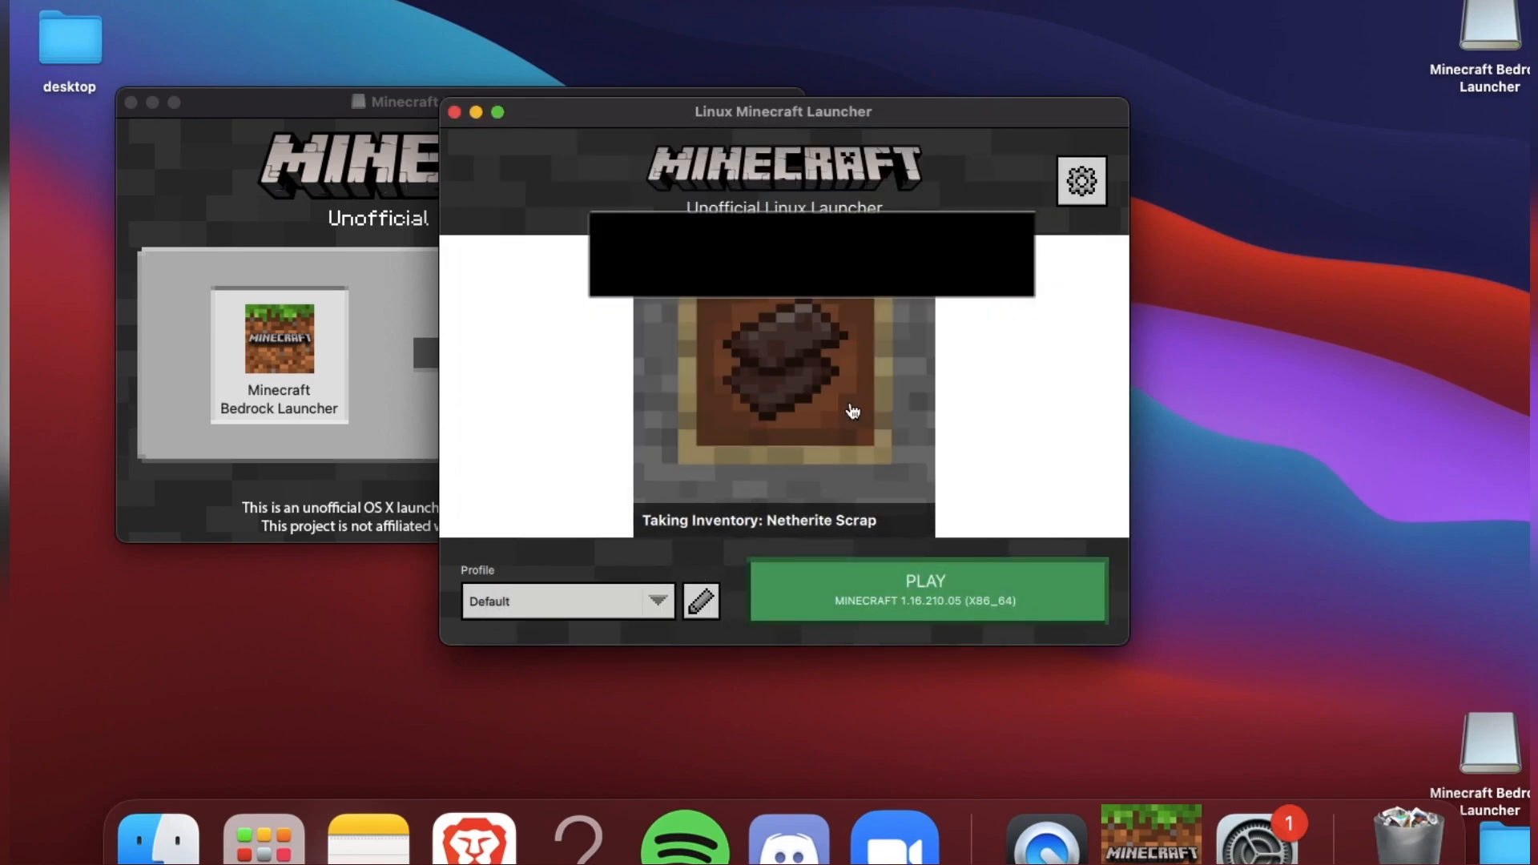
pyautogui.moveTo(123, 78)
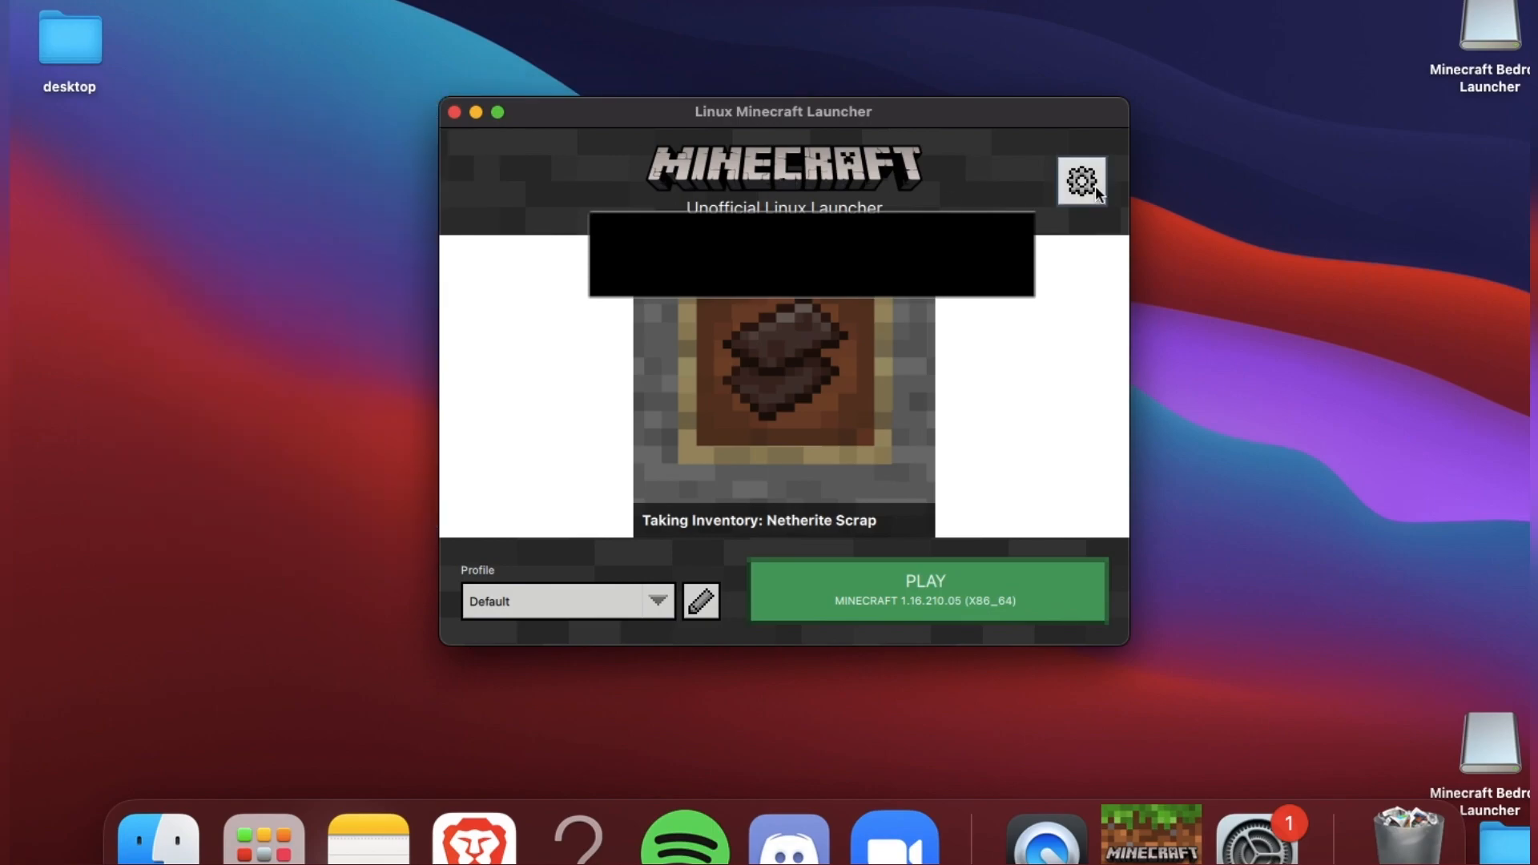
# Browse the mcpelauncher game data folder and its com.mojang subfolders in Finder.
pyautogui.click(1081, 181)
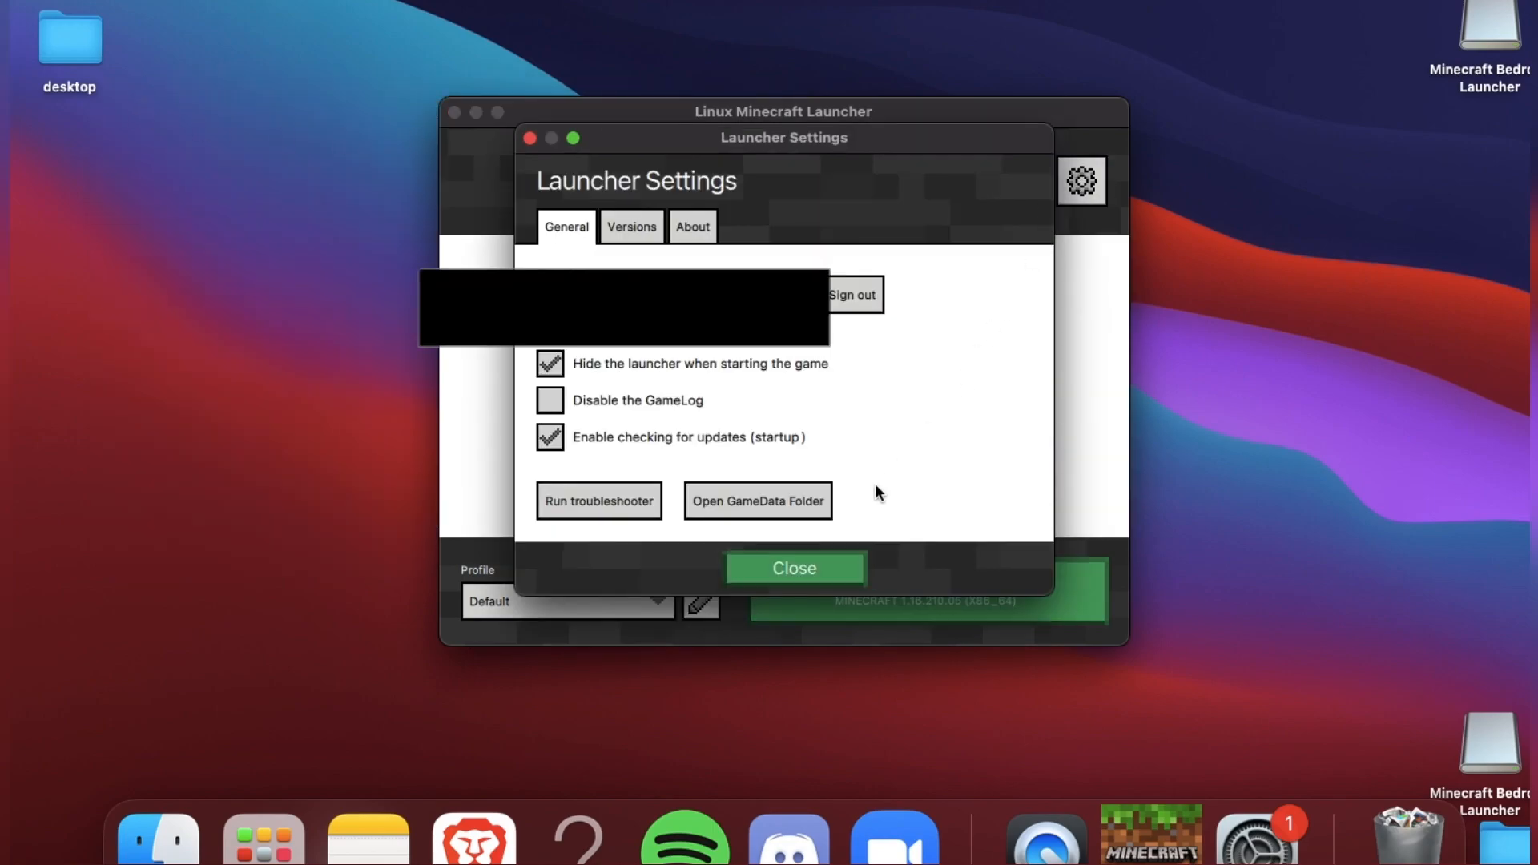
pyautogui.click(757, 500)
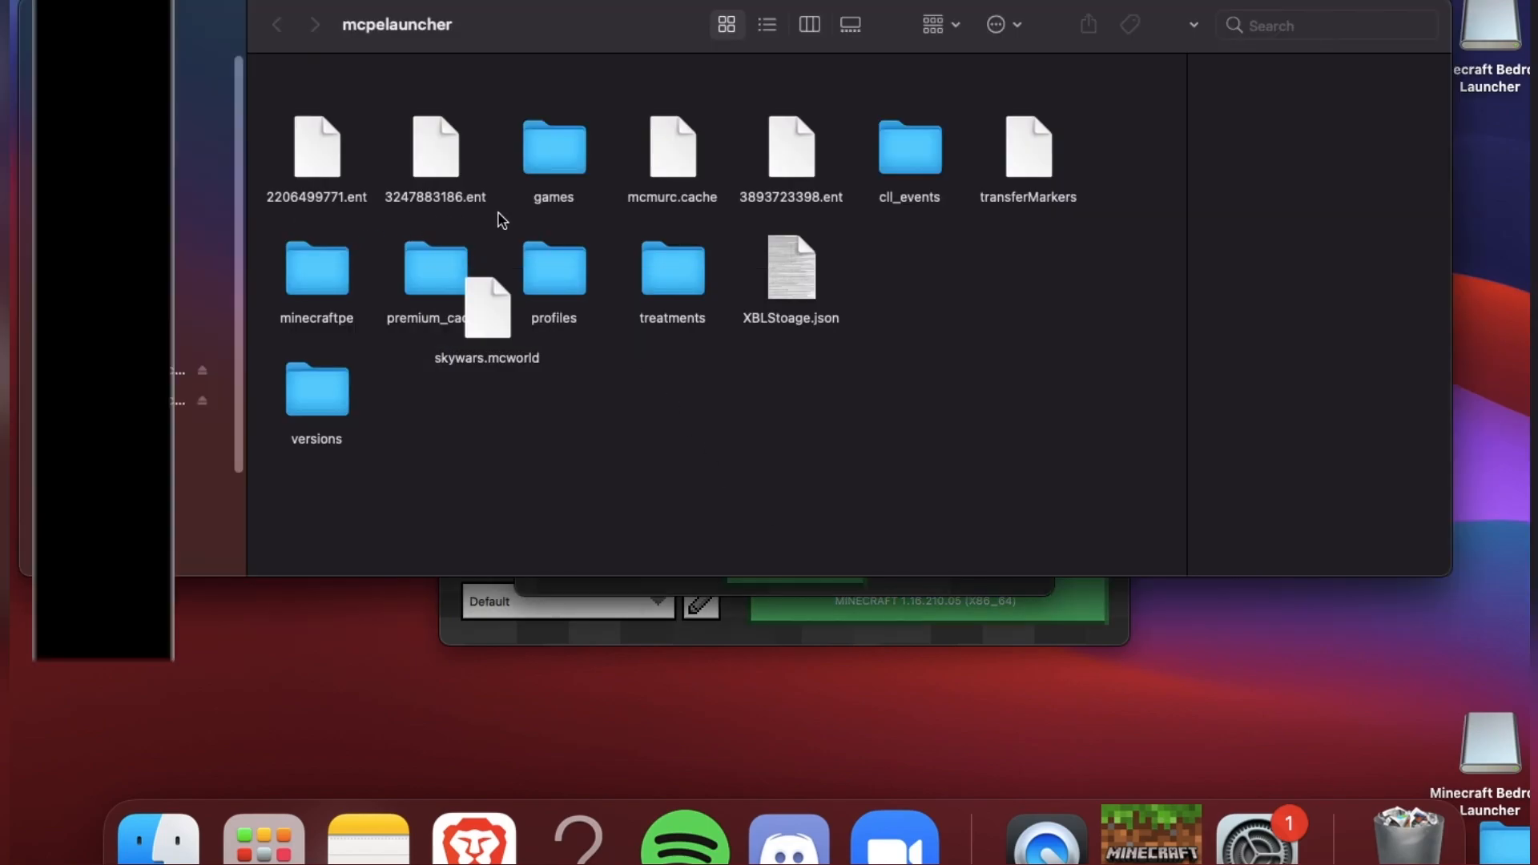
pyautogui.click(552, 152)
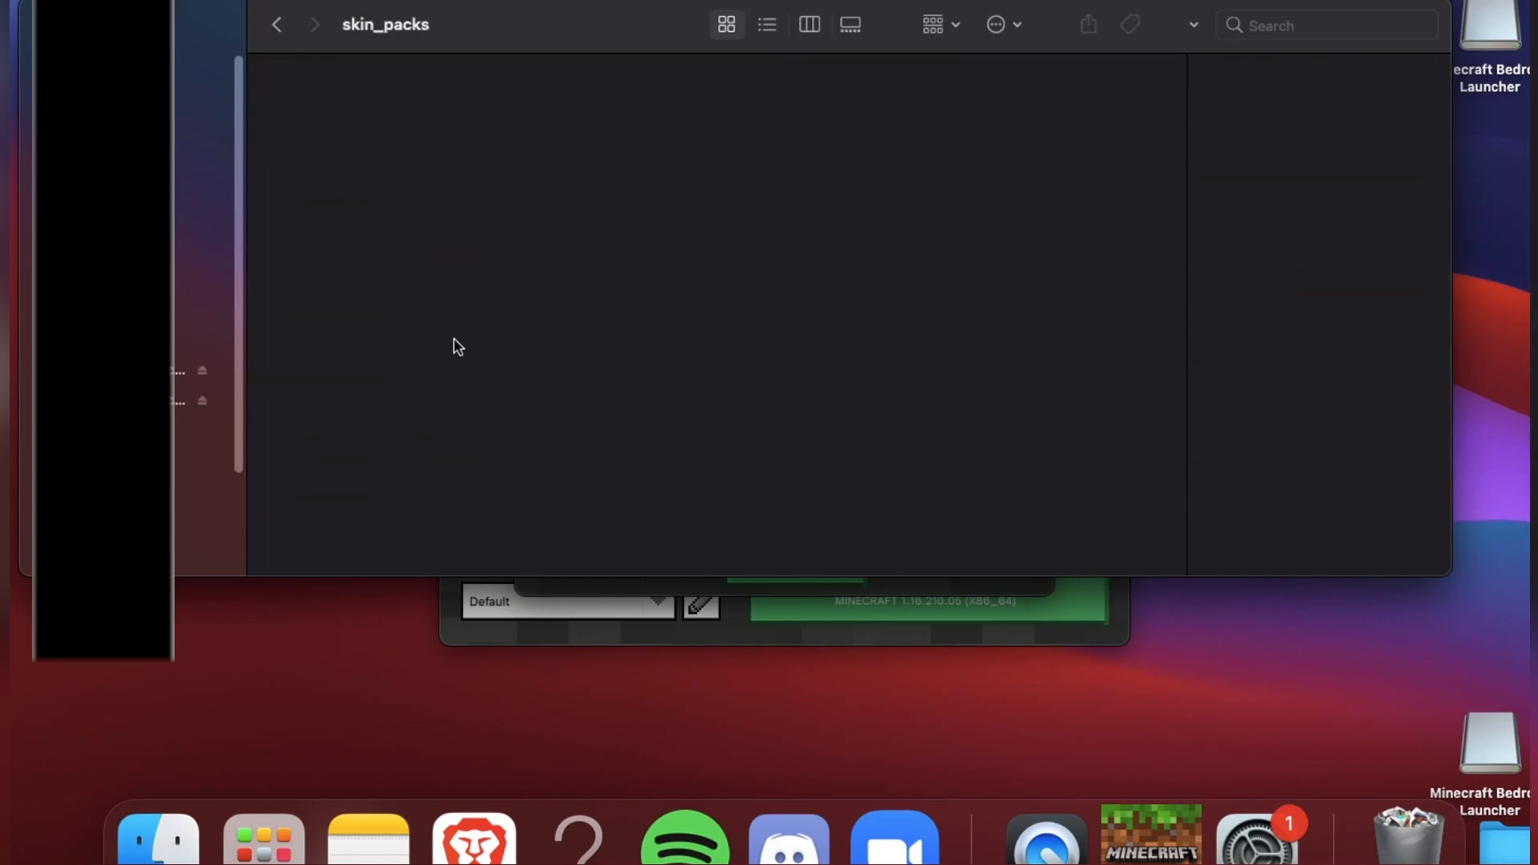
pyautogui.click(277, 24)
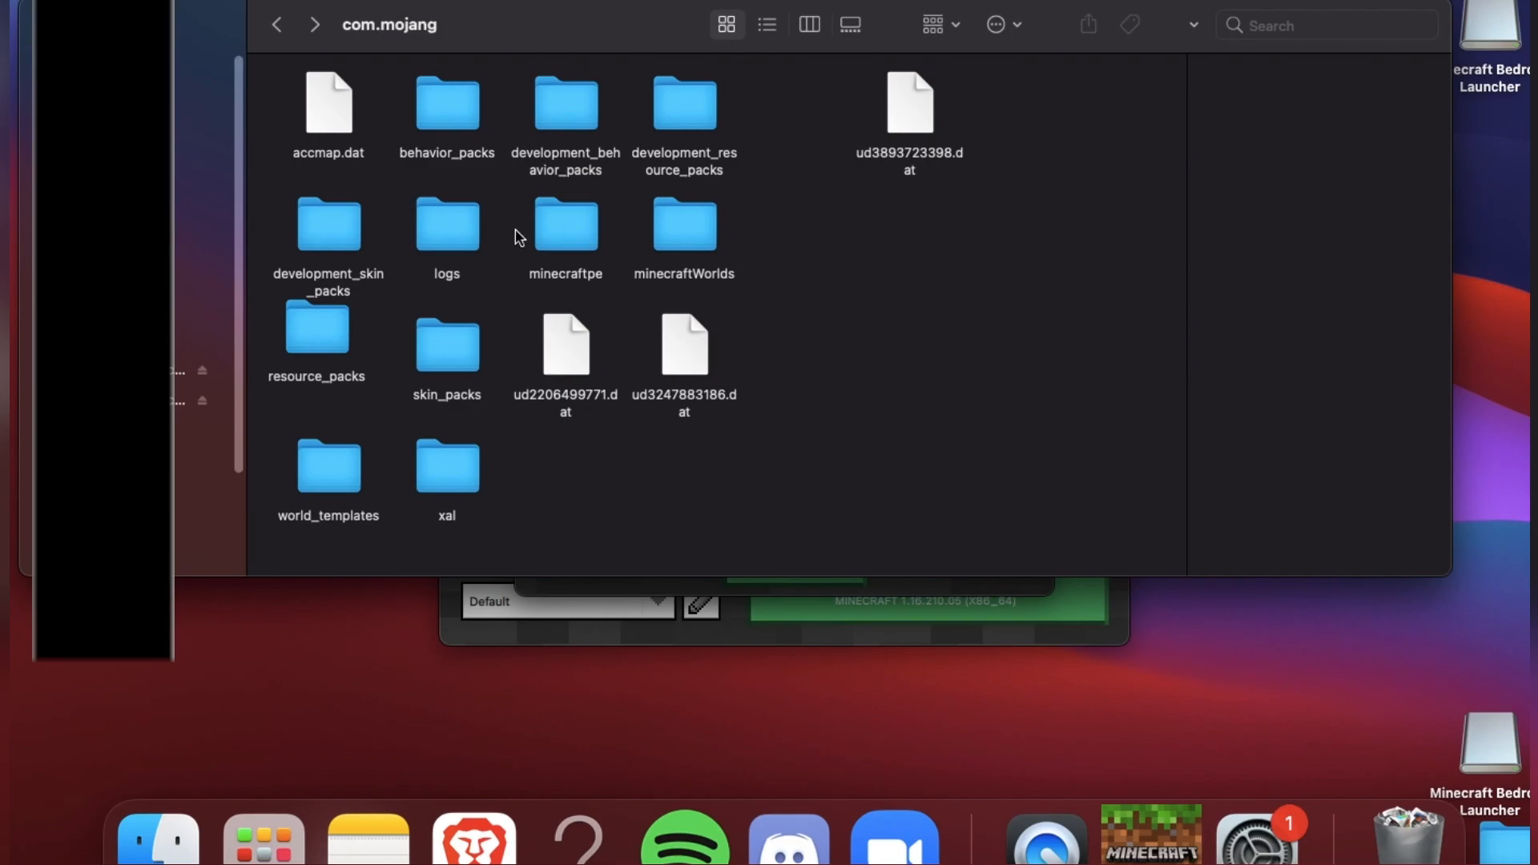
pyautogui.doubleClick(317, 328)
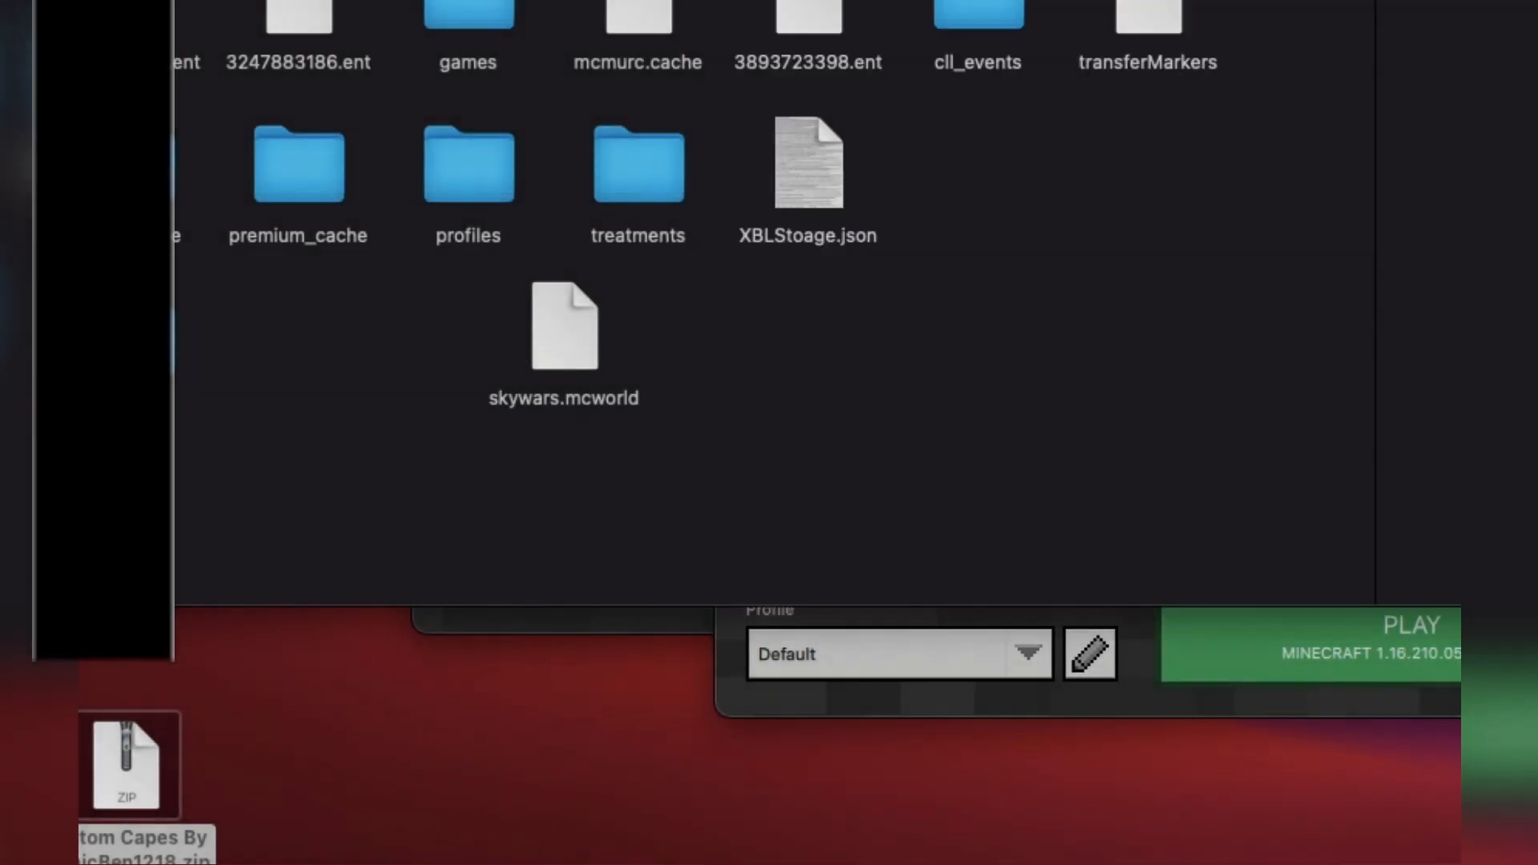
# Delete installed version 1.16.210.05, then download and play it again.
pyautogui.click(1087, 653)
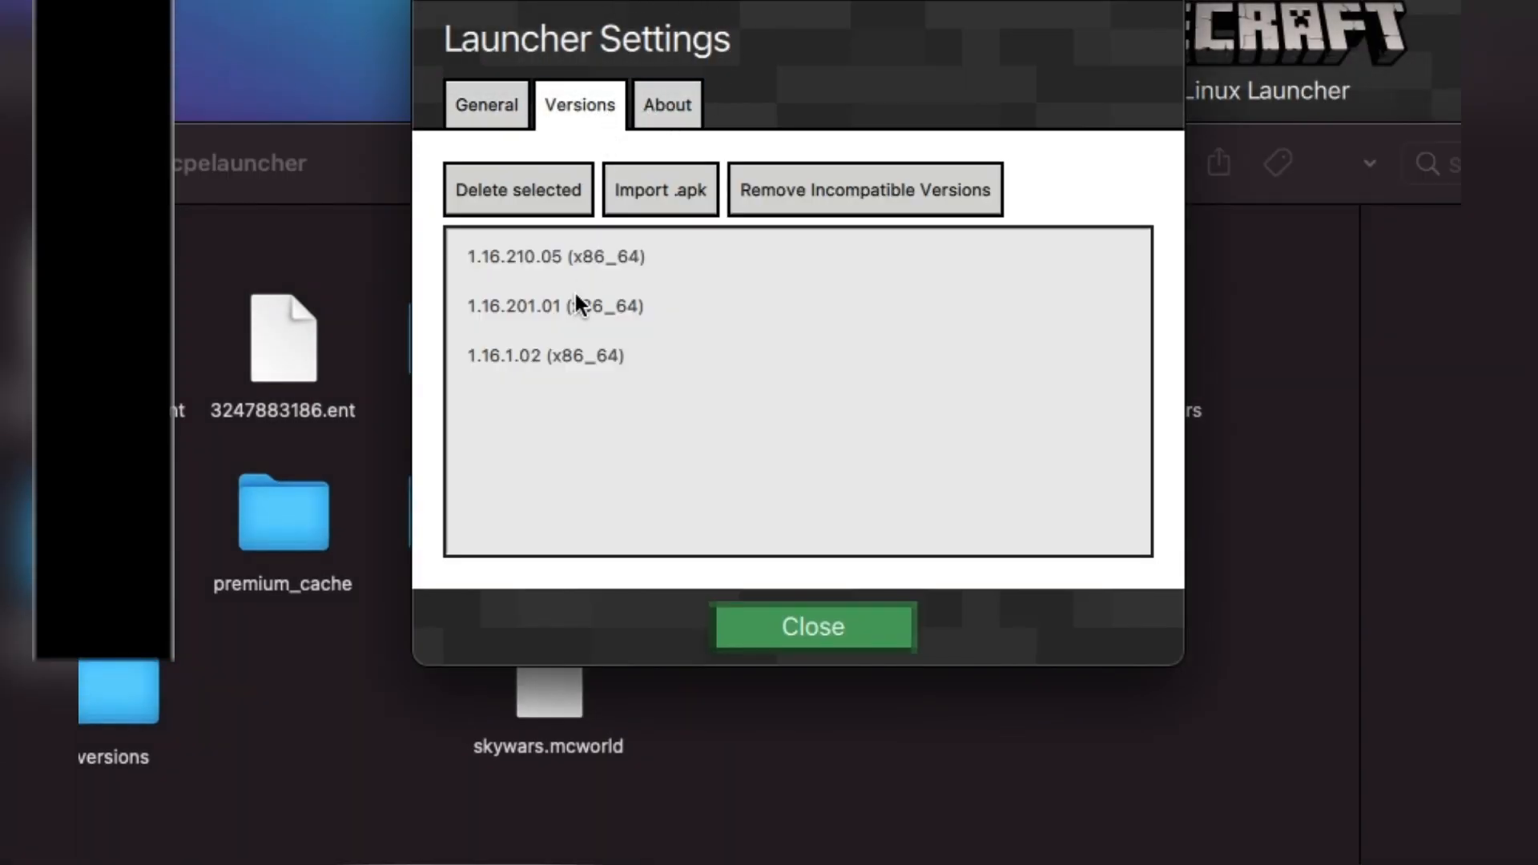
pyautogui.click(554, 256)
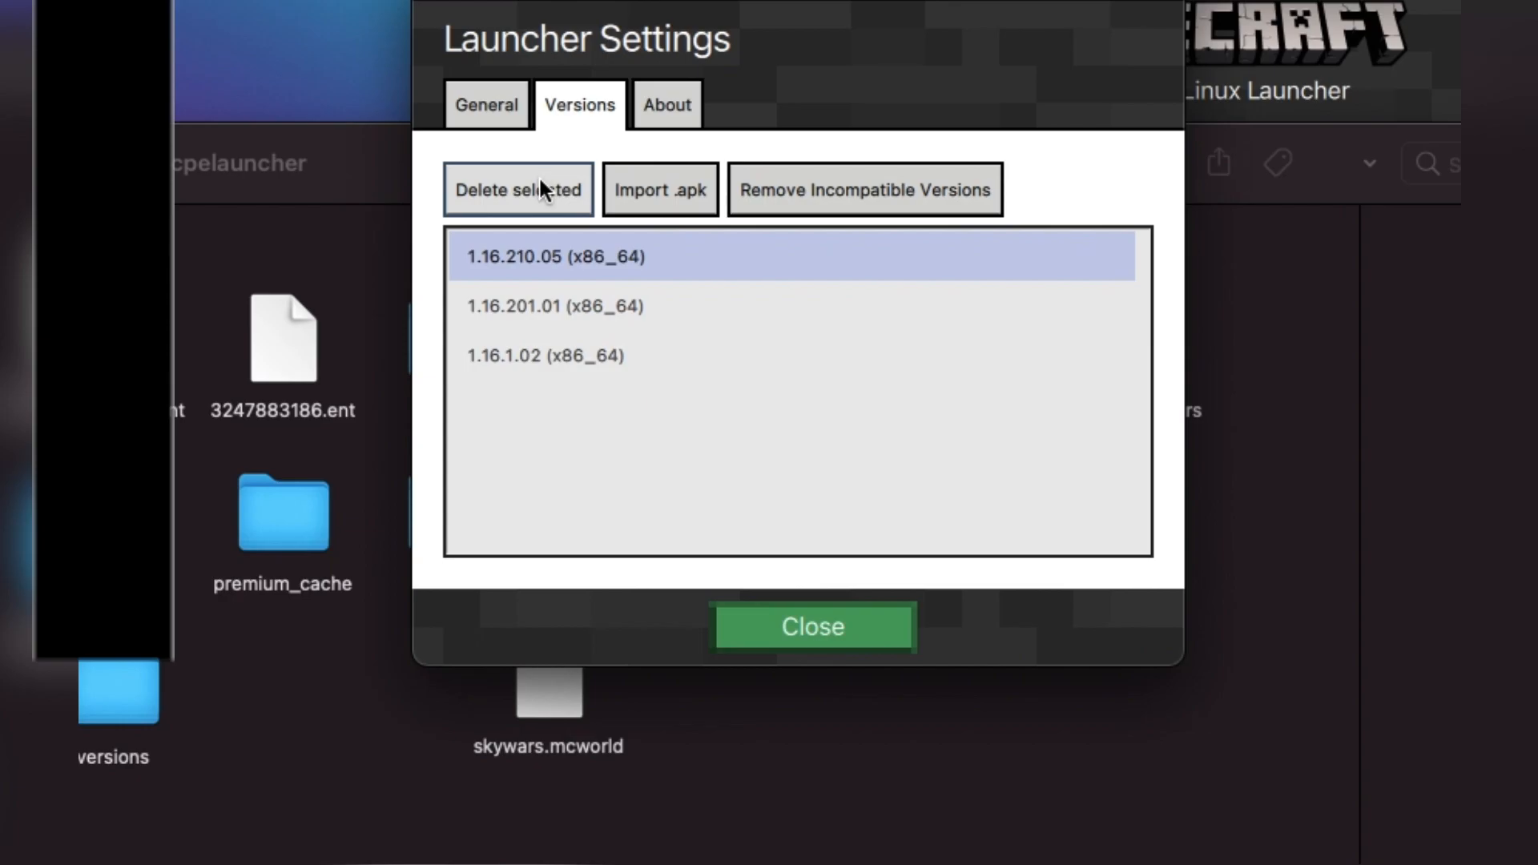
pyautogui.click(517, 189)
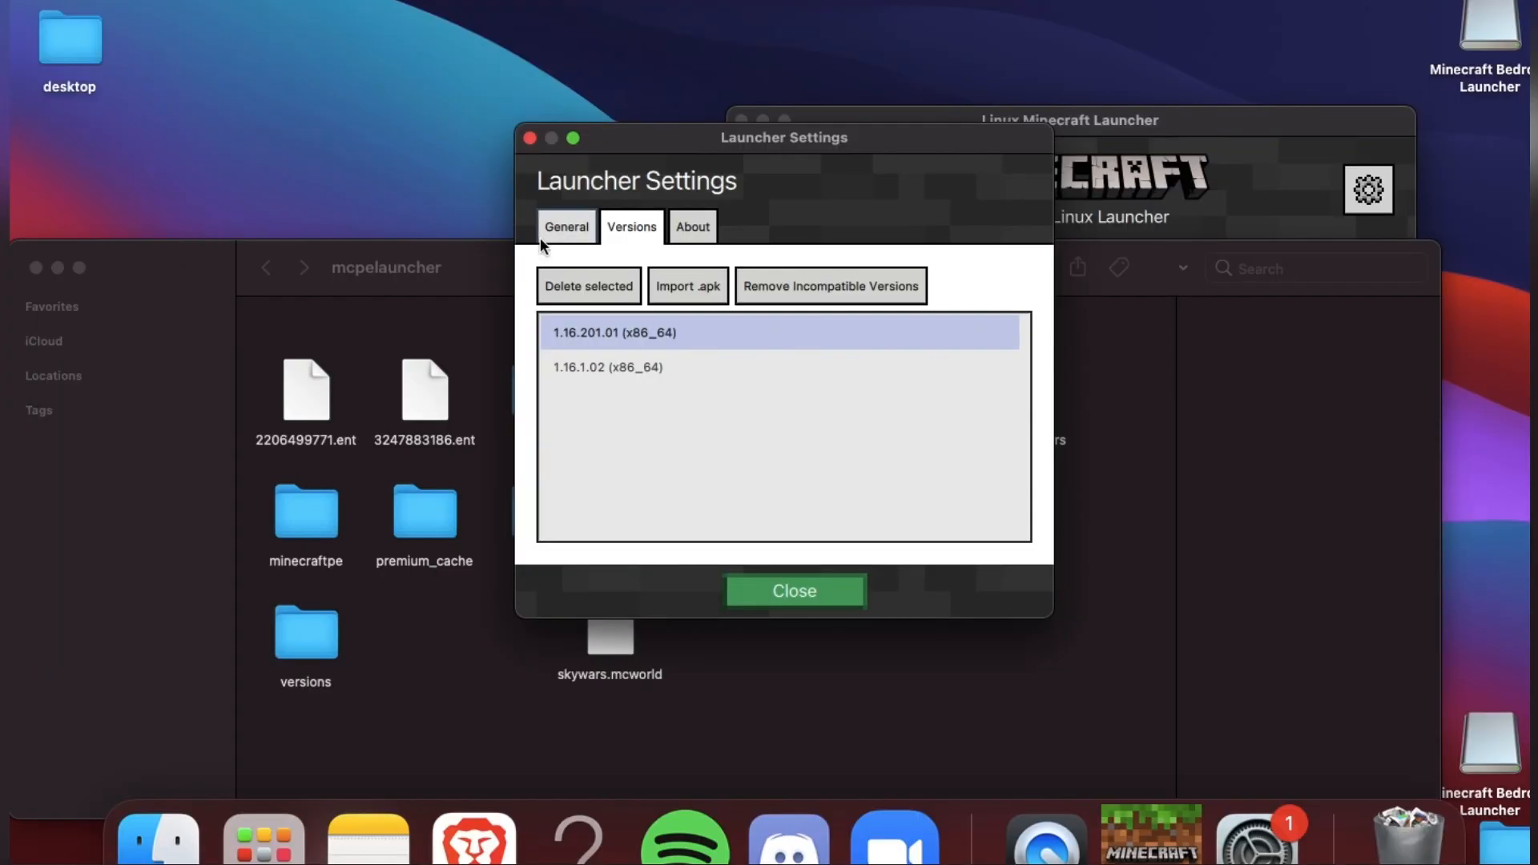
pyautogui.click(793, 591)
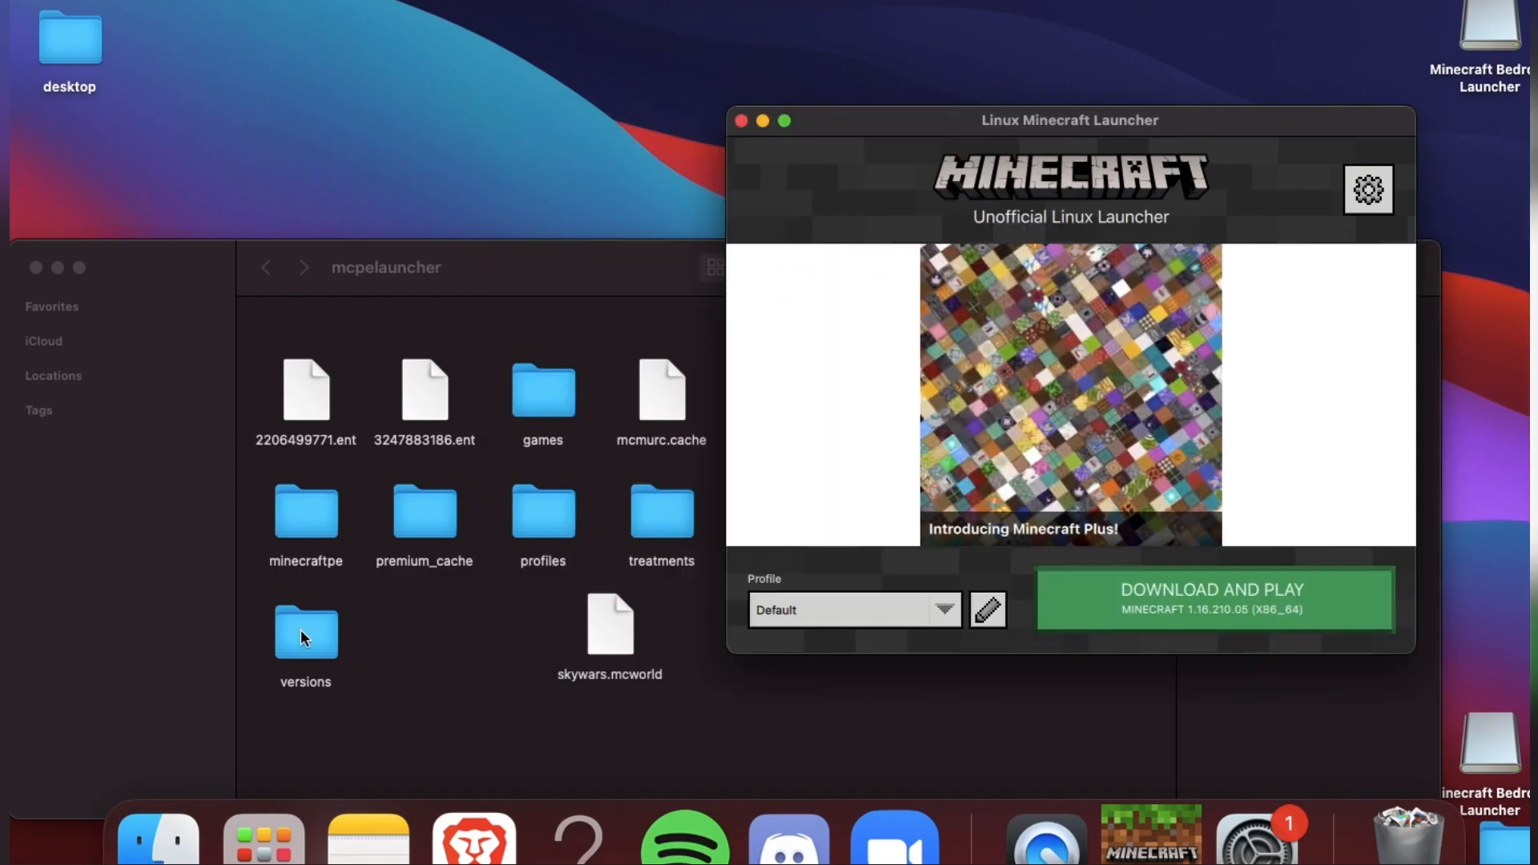
pyautogui.click(1211, 599)
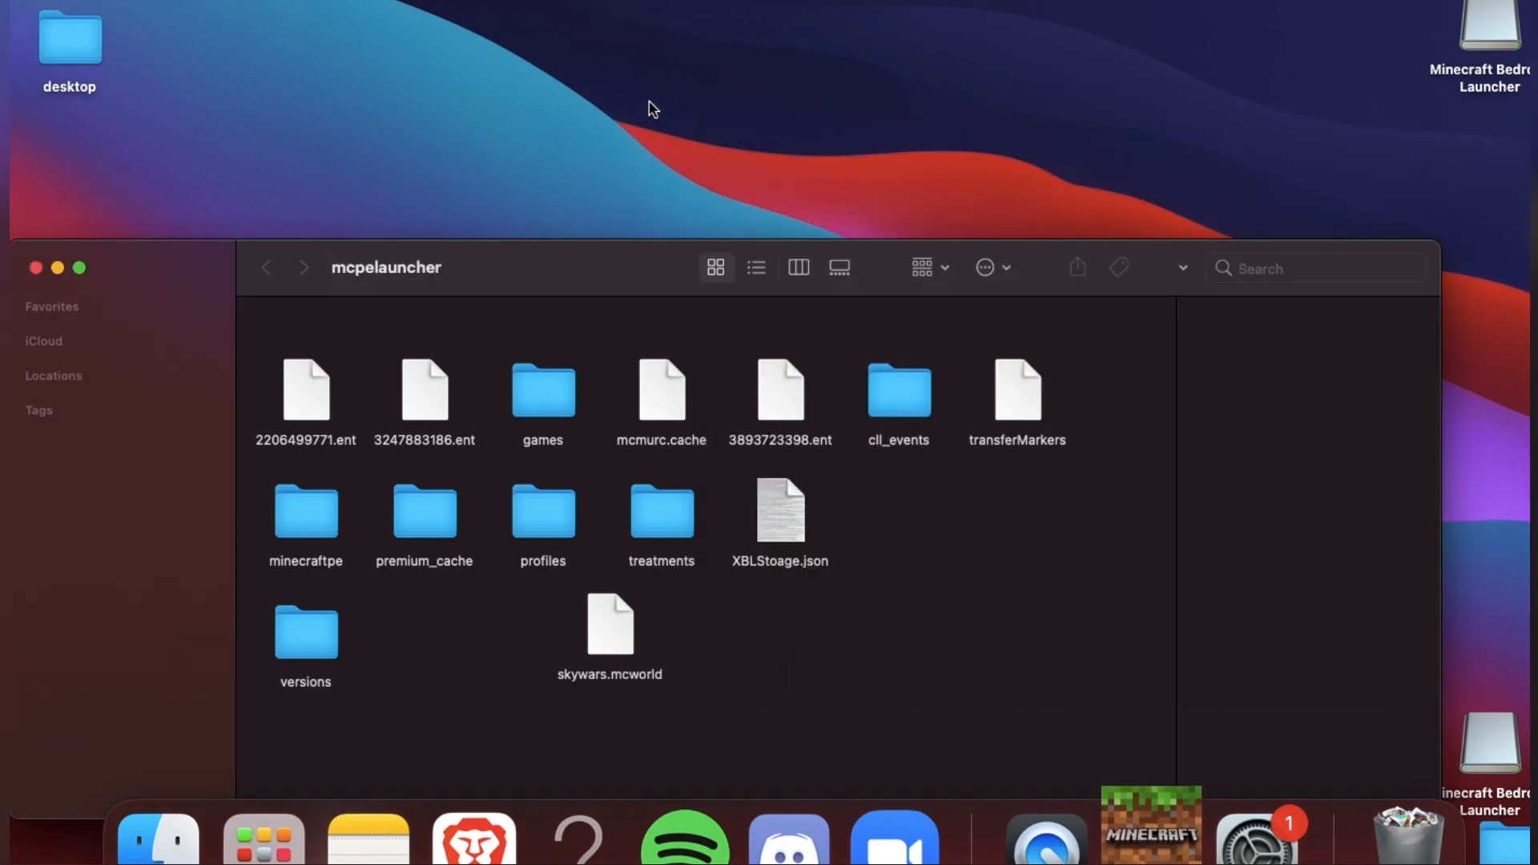
pyautogui.moveTo(1150, 833)
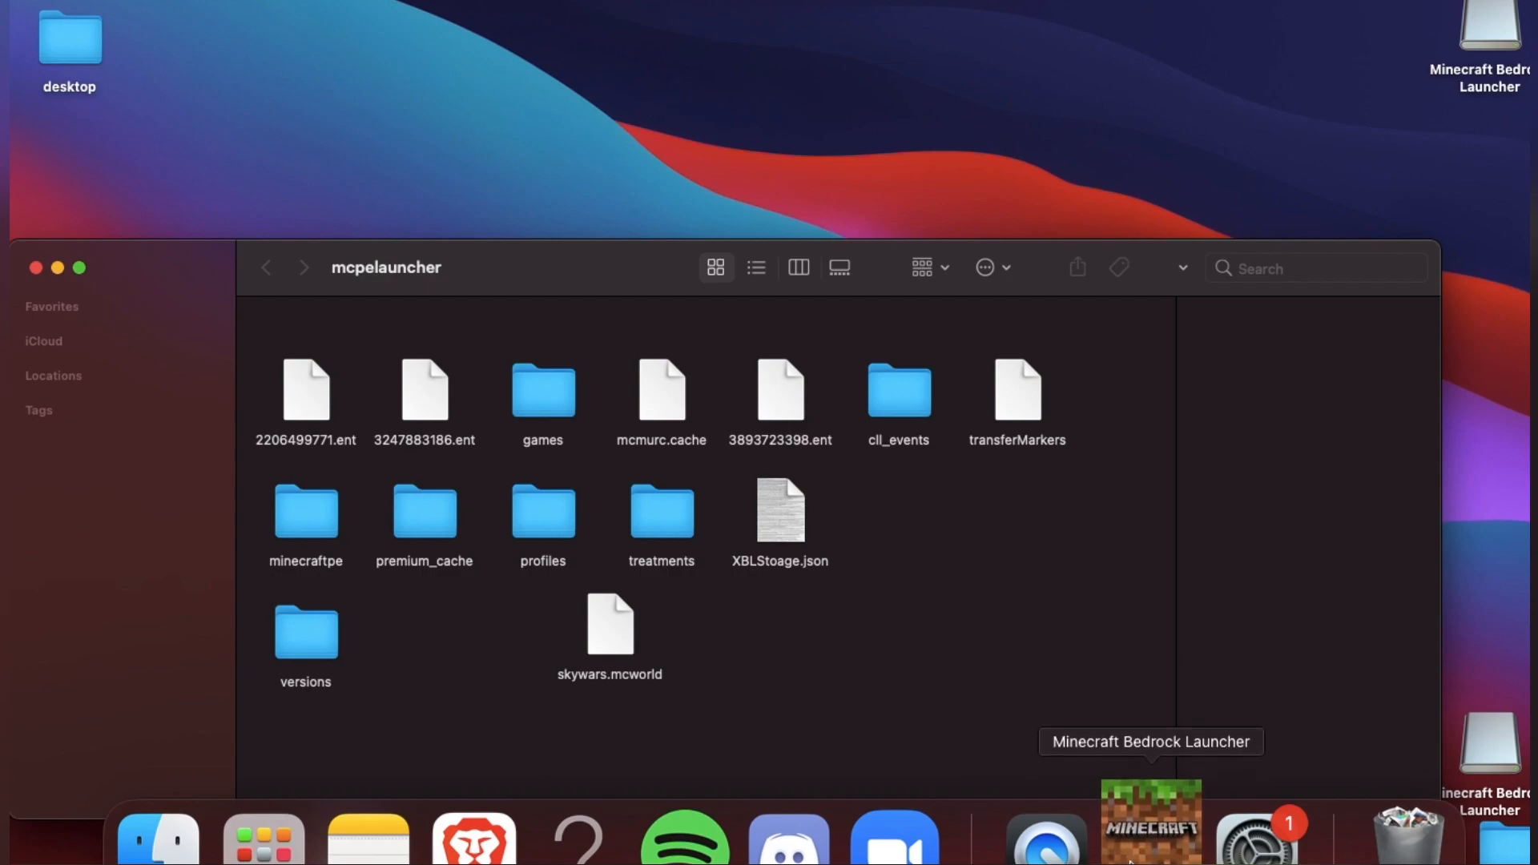
# Show the unresponsive Minecraft app's windows from the Dock and close the blank one.
pyautogui.rightClick(1150, 824)
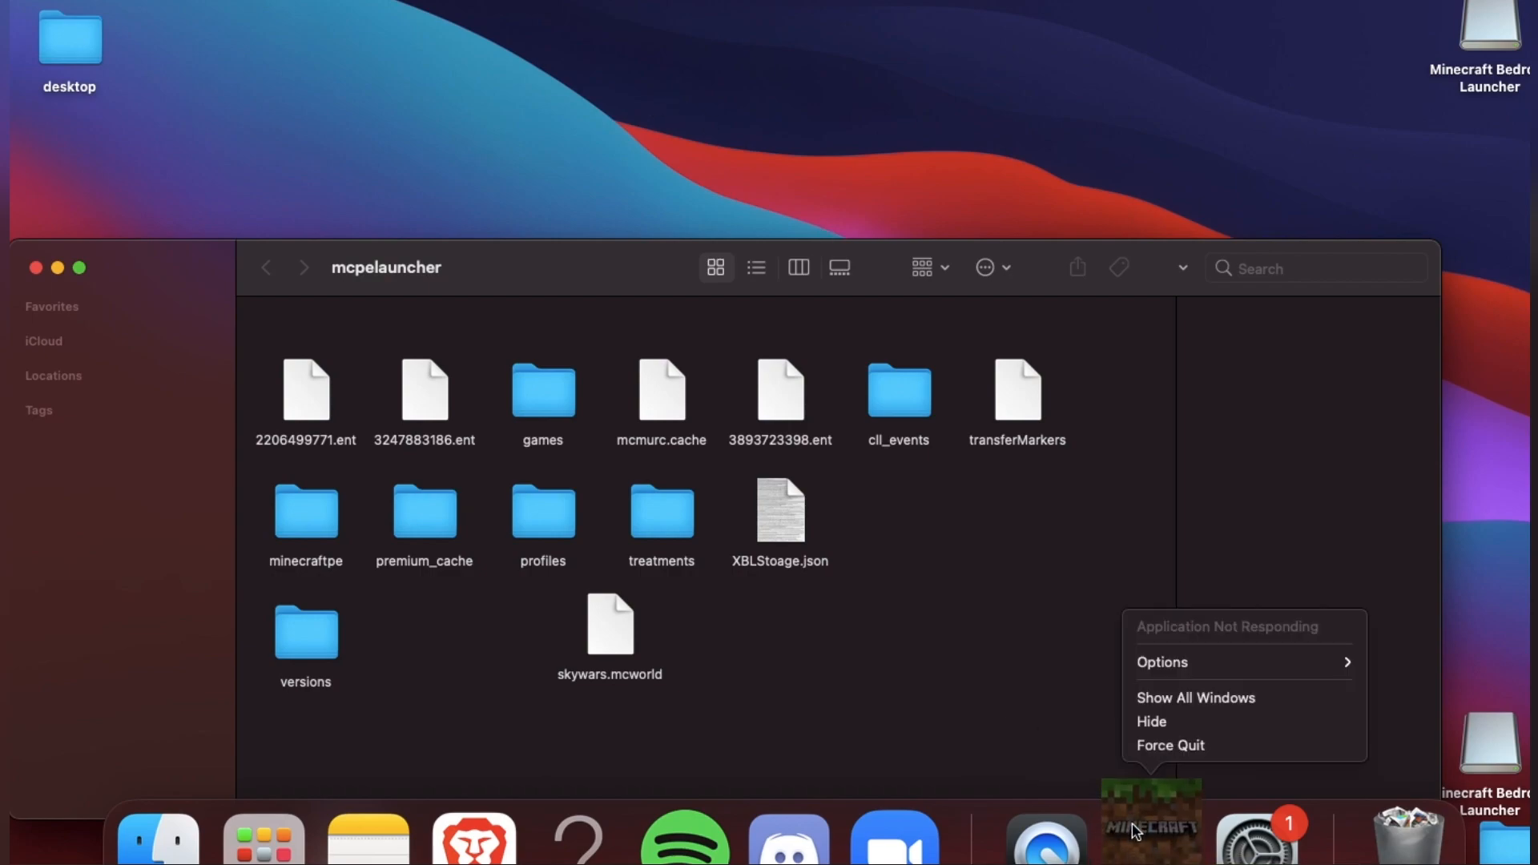
pyautogui.click(1150, 823)
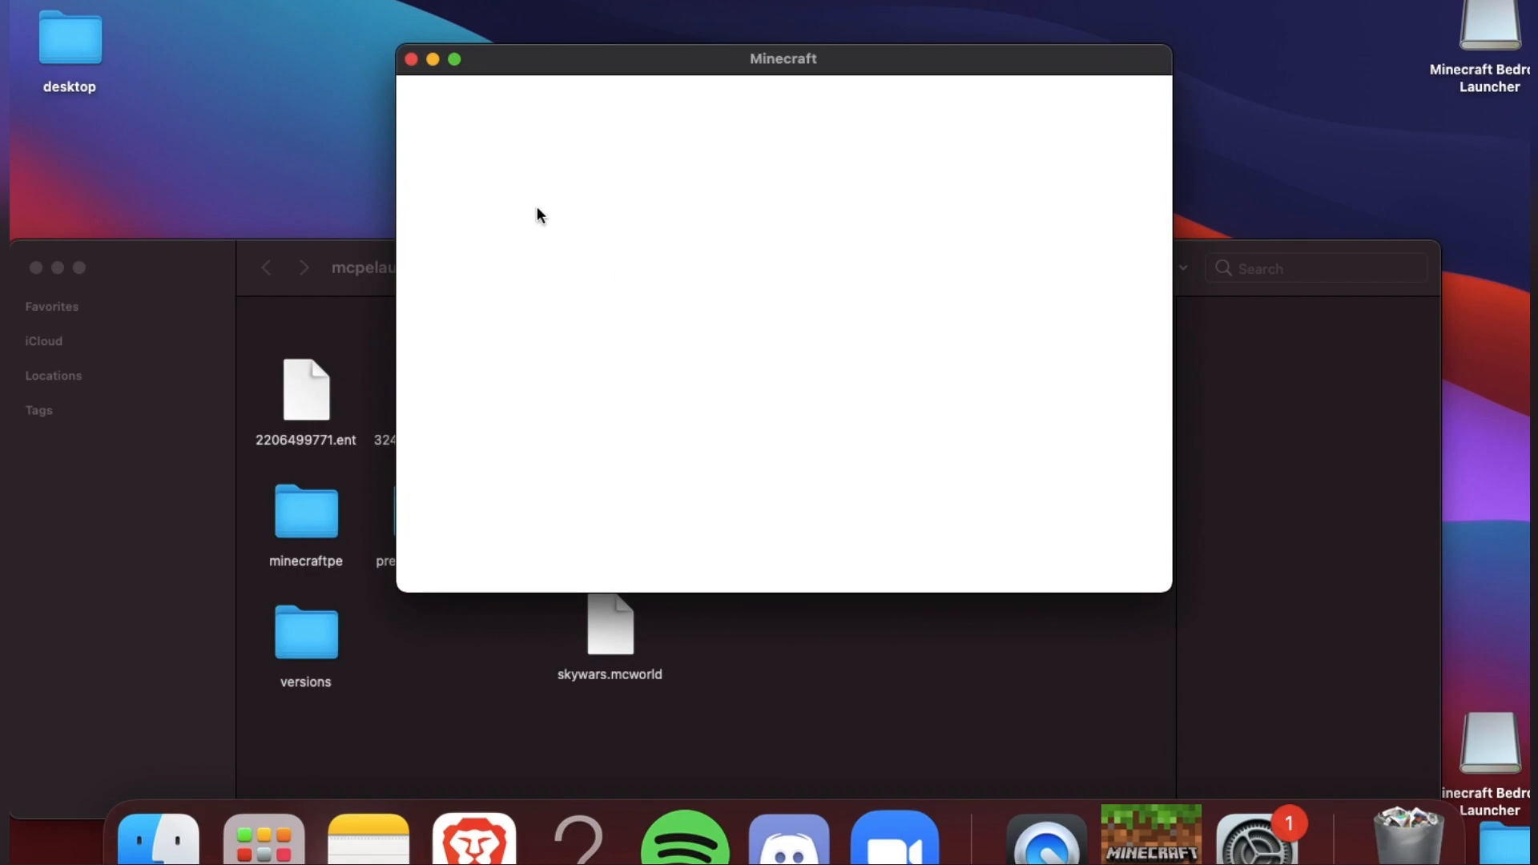
pyautogui.moveTo(412, 59)
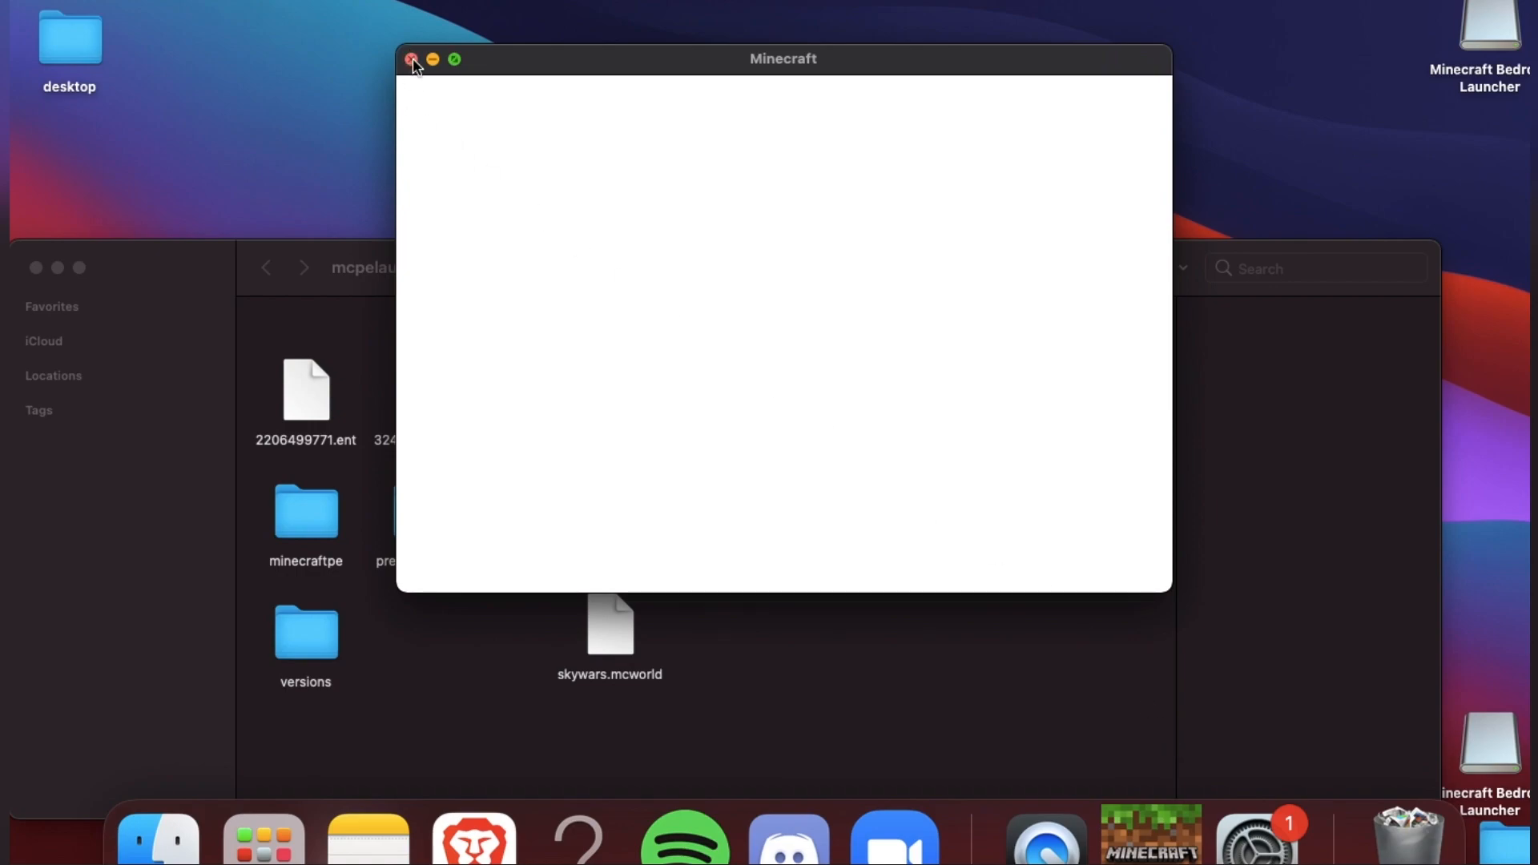
pyautogui.moveTo(412, 64)
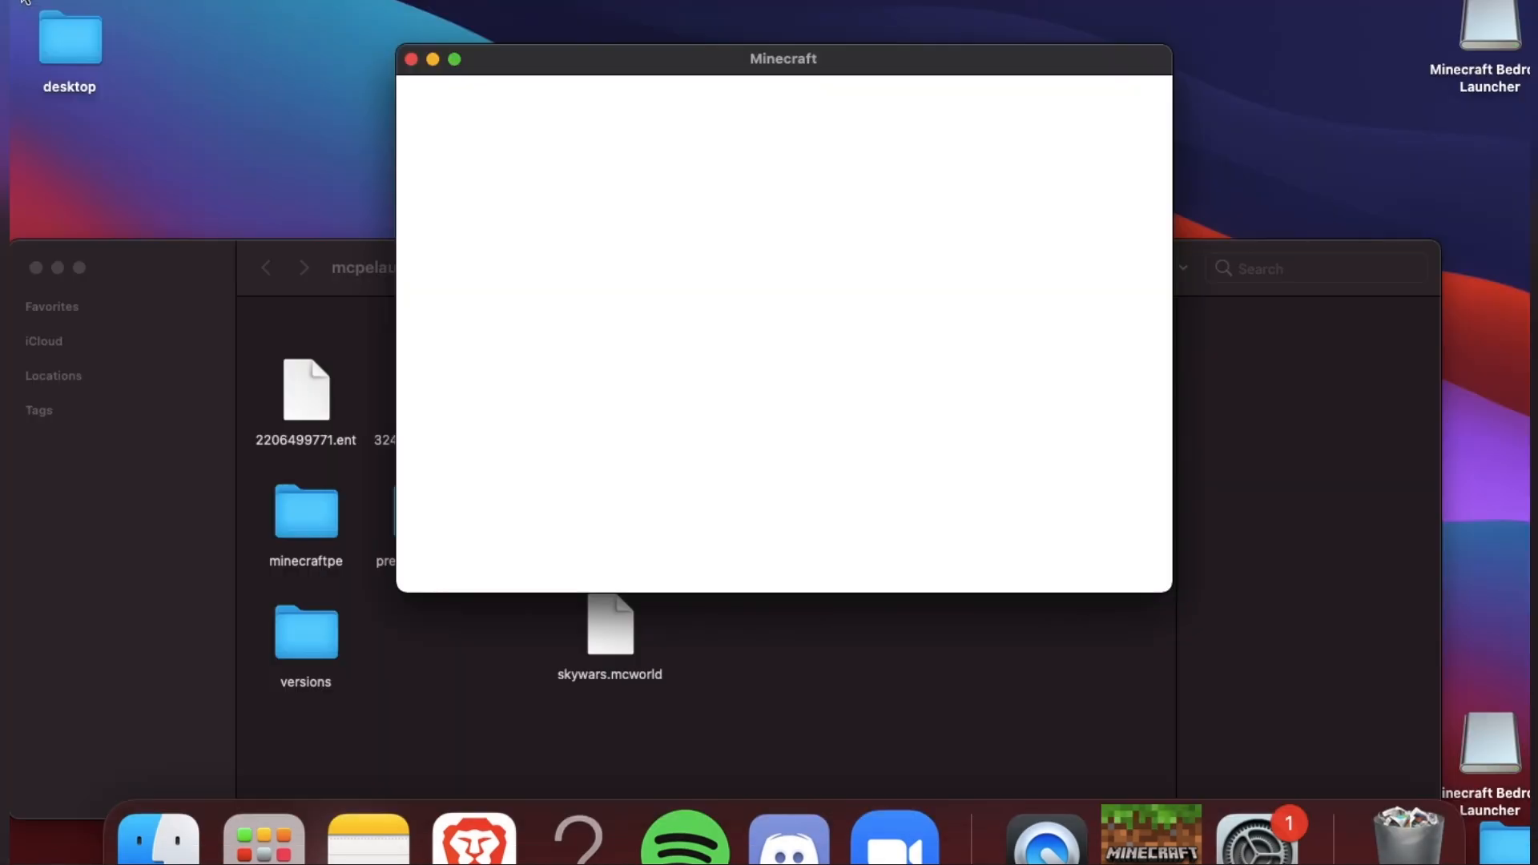
pyautogui.click(410, 59)
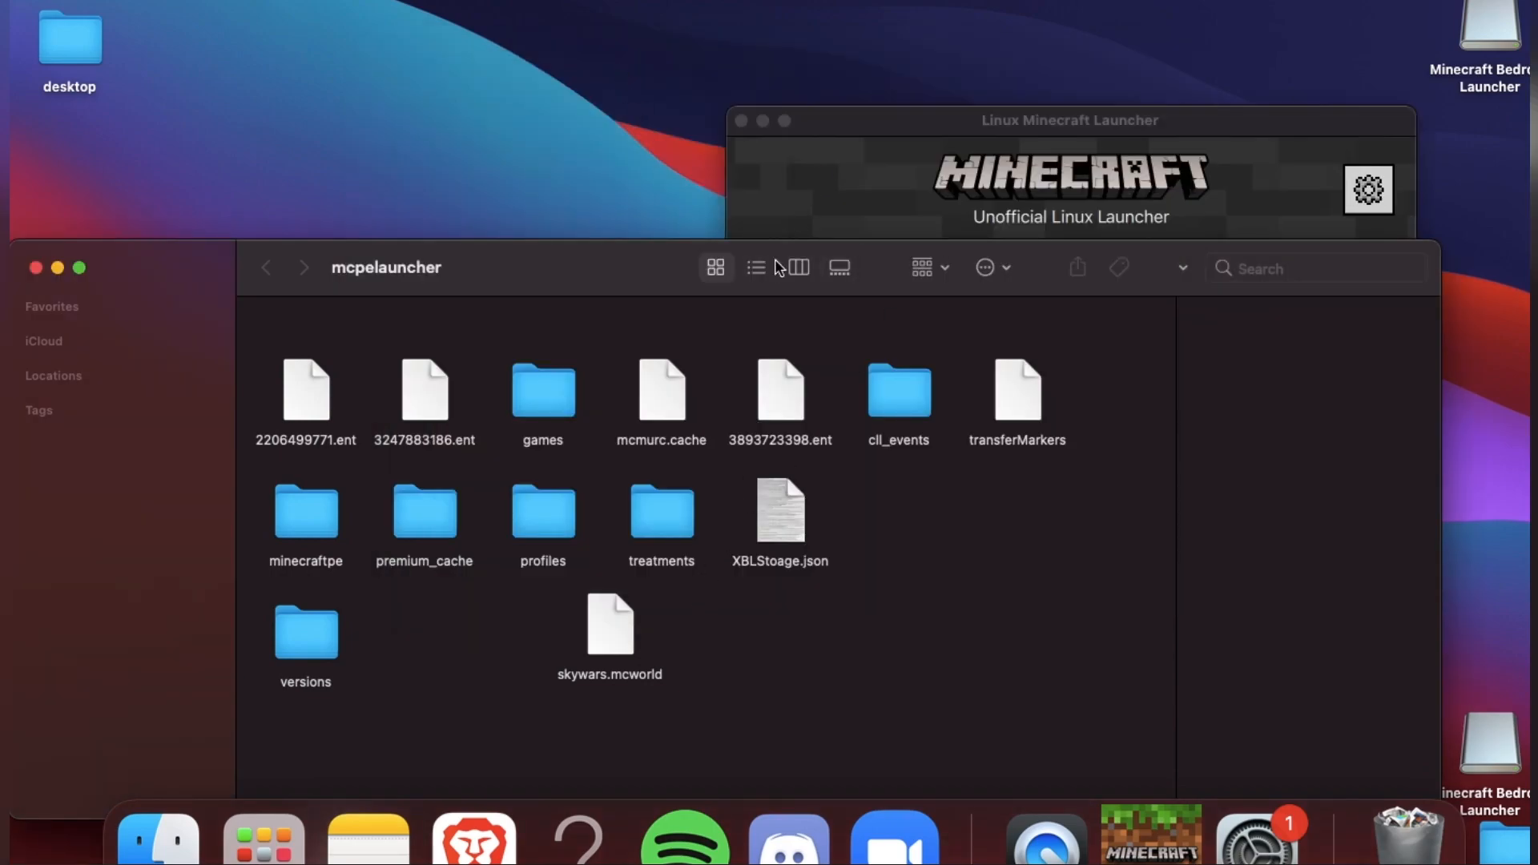
# Navigate versions > assets > skin_packs to reach the persona folder's cape images.
pyautogui.click(305, 633)
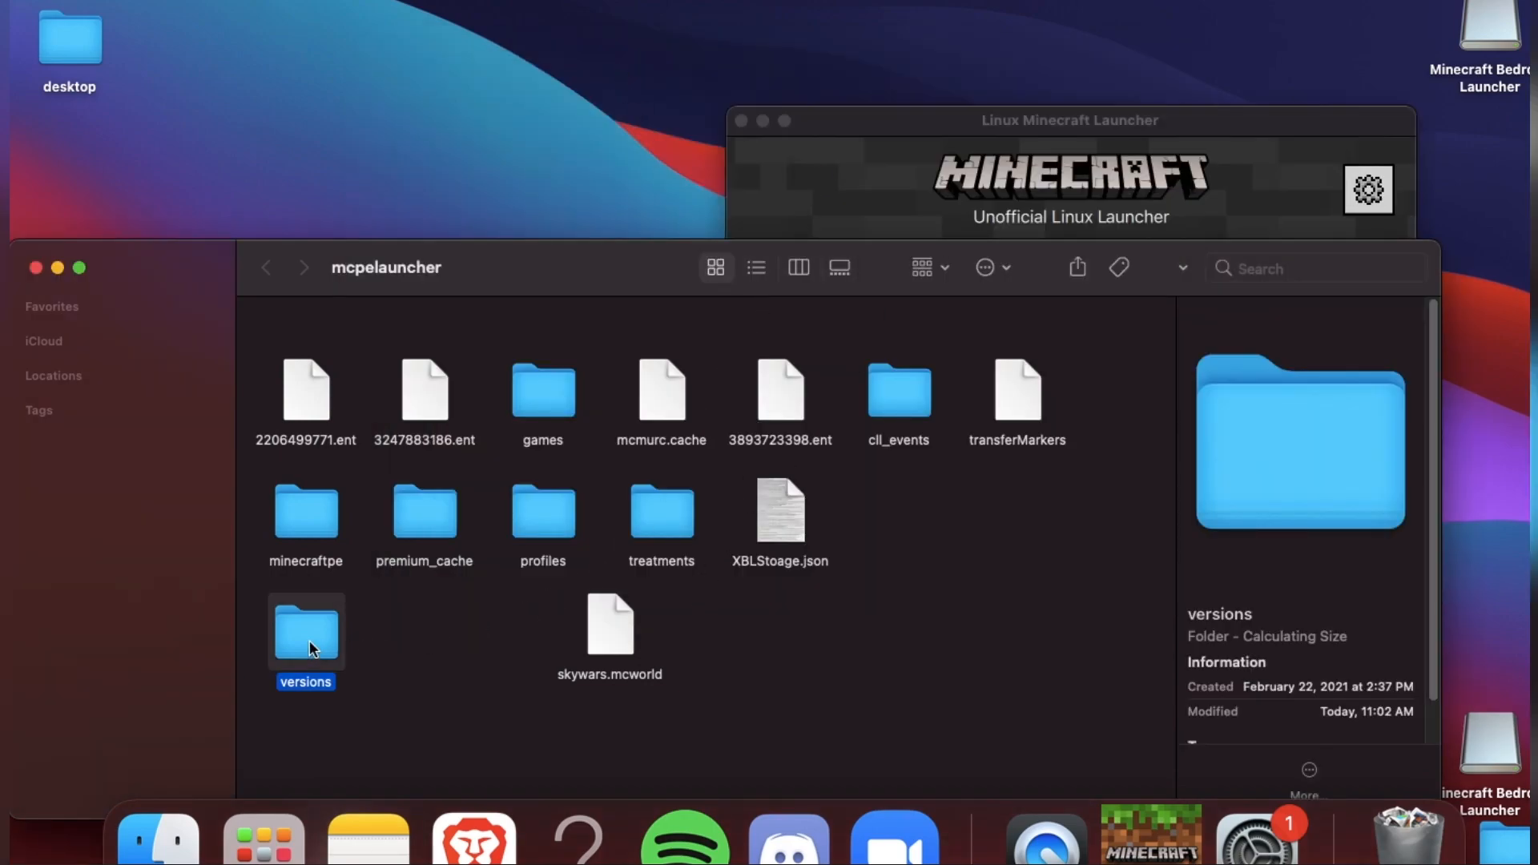
pyautogui.doubleClick(304, 631)
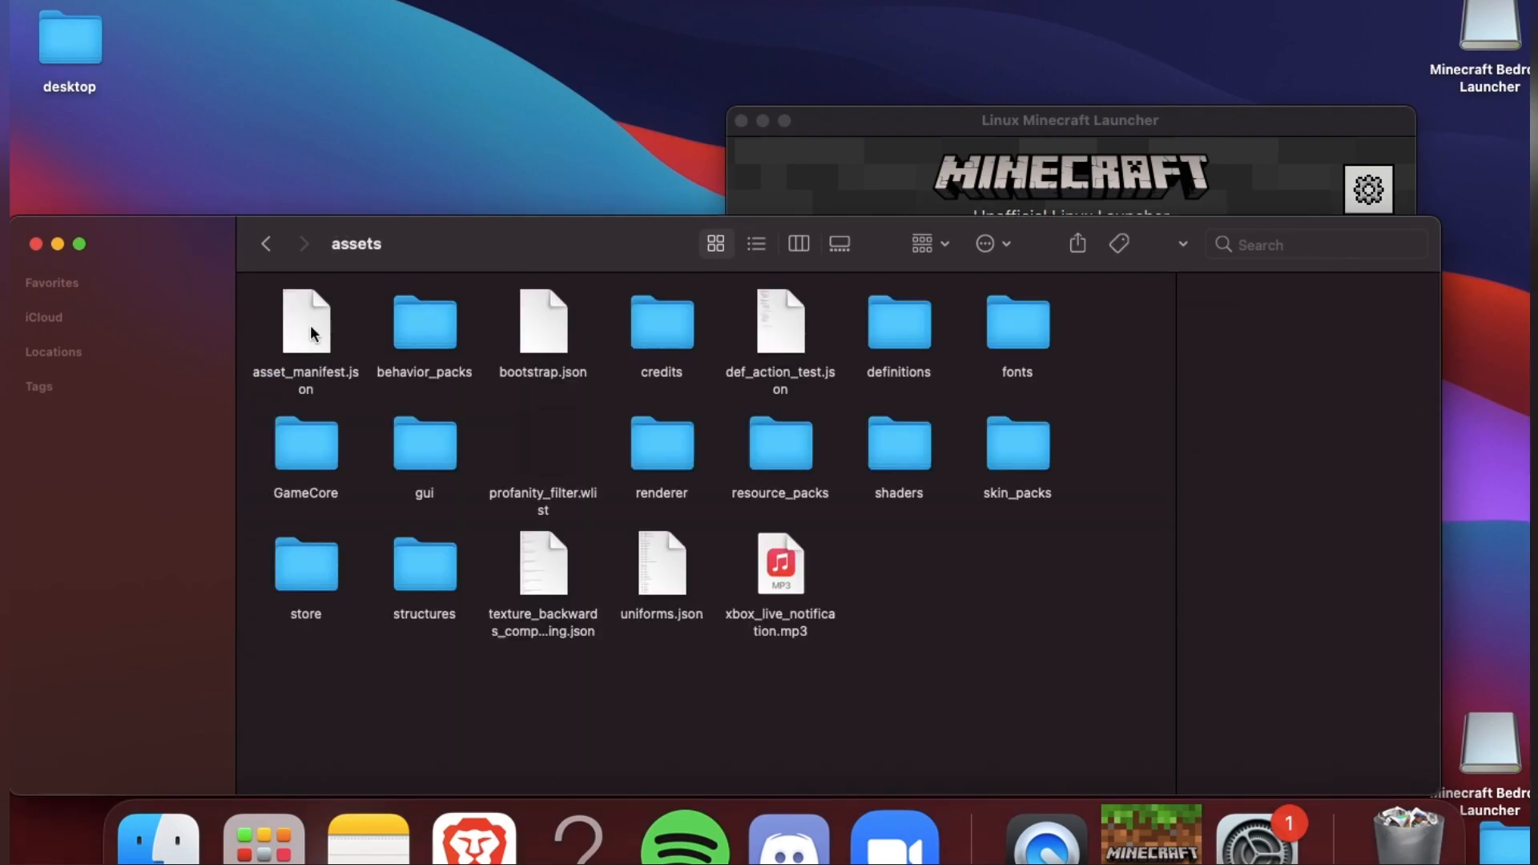
pyautogui.click(780, 447)
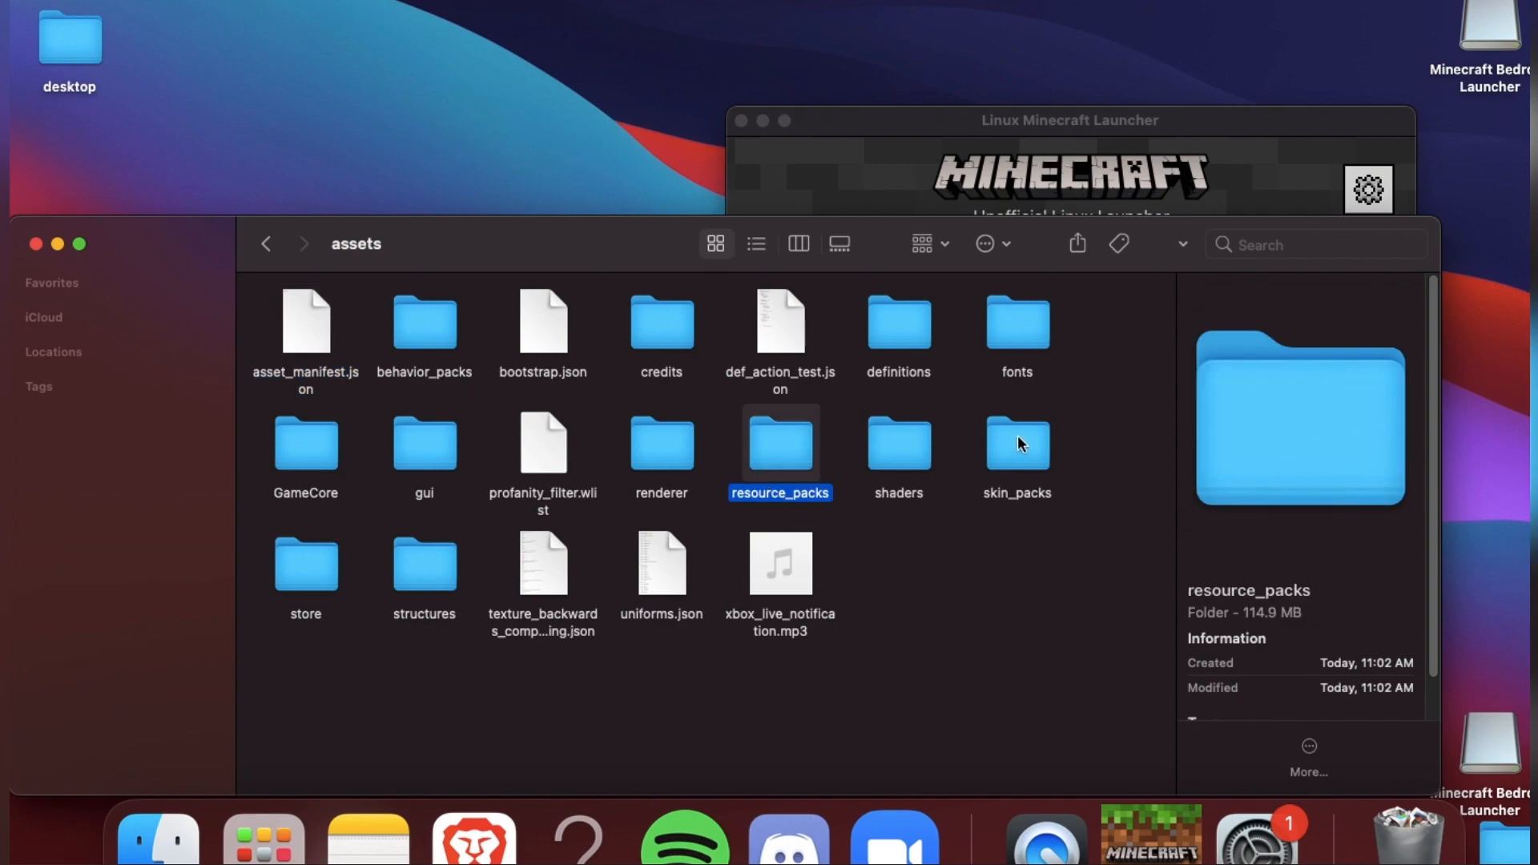
pyautogui.click(1016, 442)
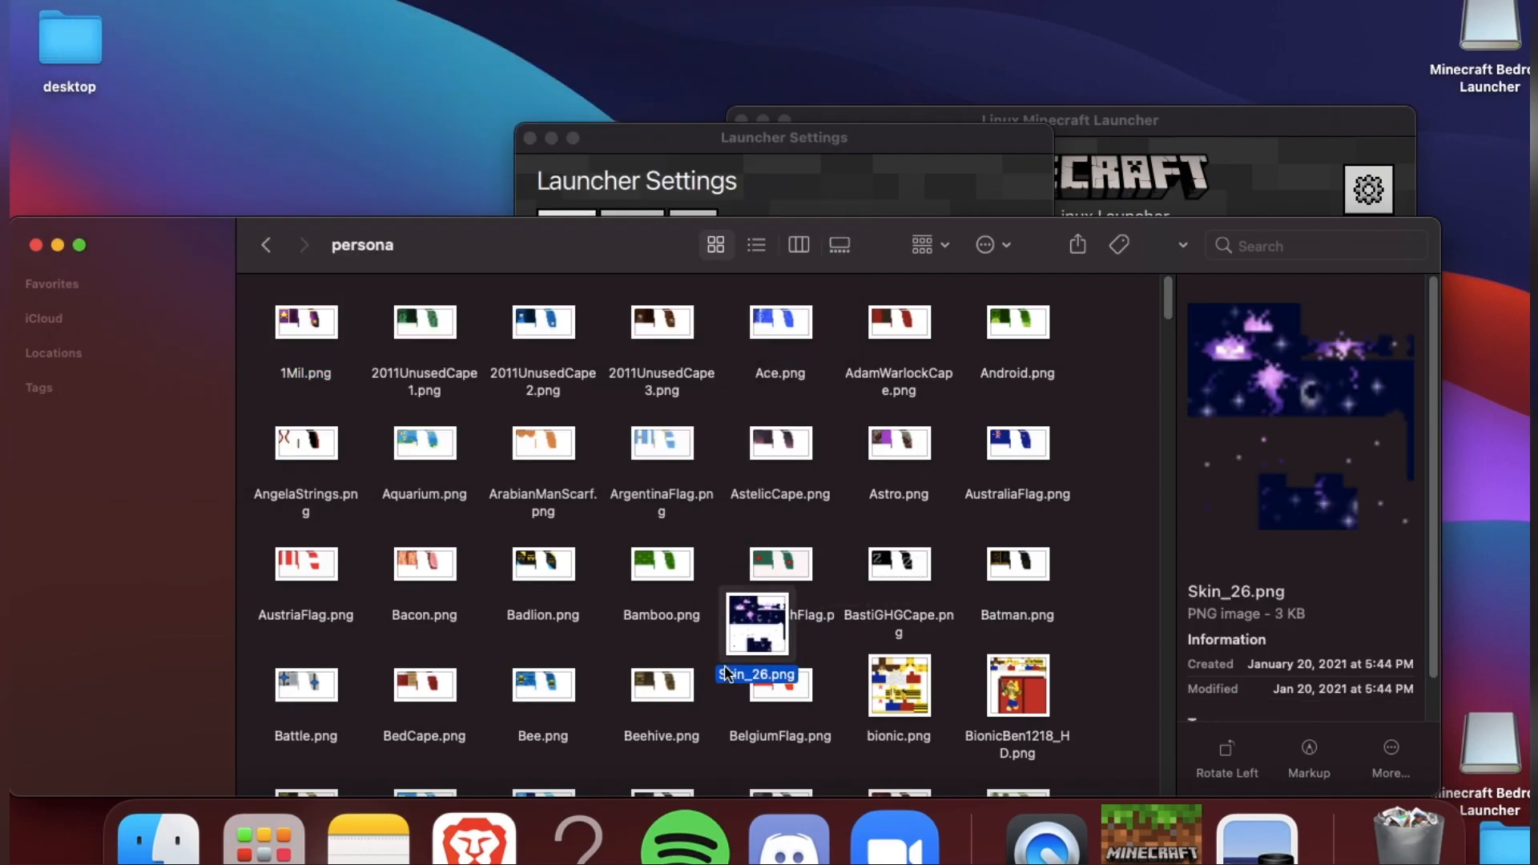
# Start renaming Skin_26.png, cancel moving persona out of iCloud Drive, and reopen persona.
pyautogui.rightClick(756, 623)
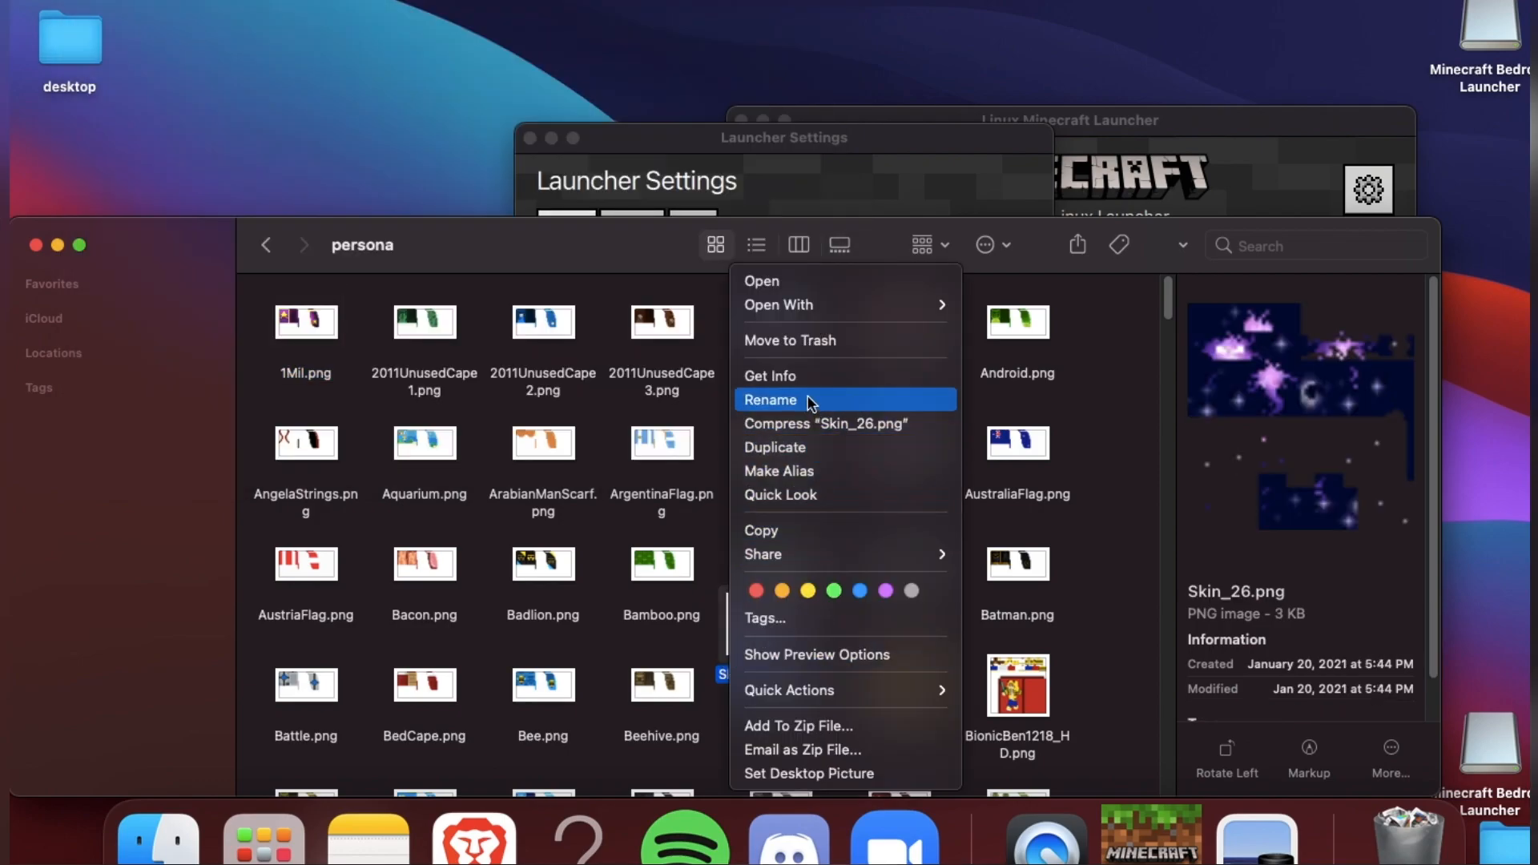
pyautogui.click(771, 399)
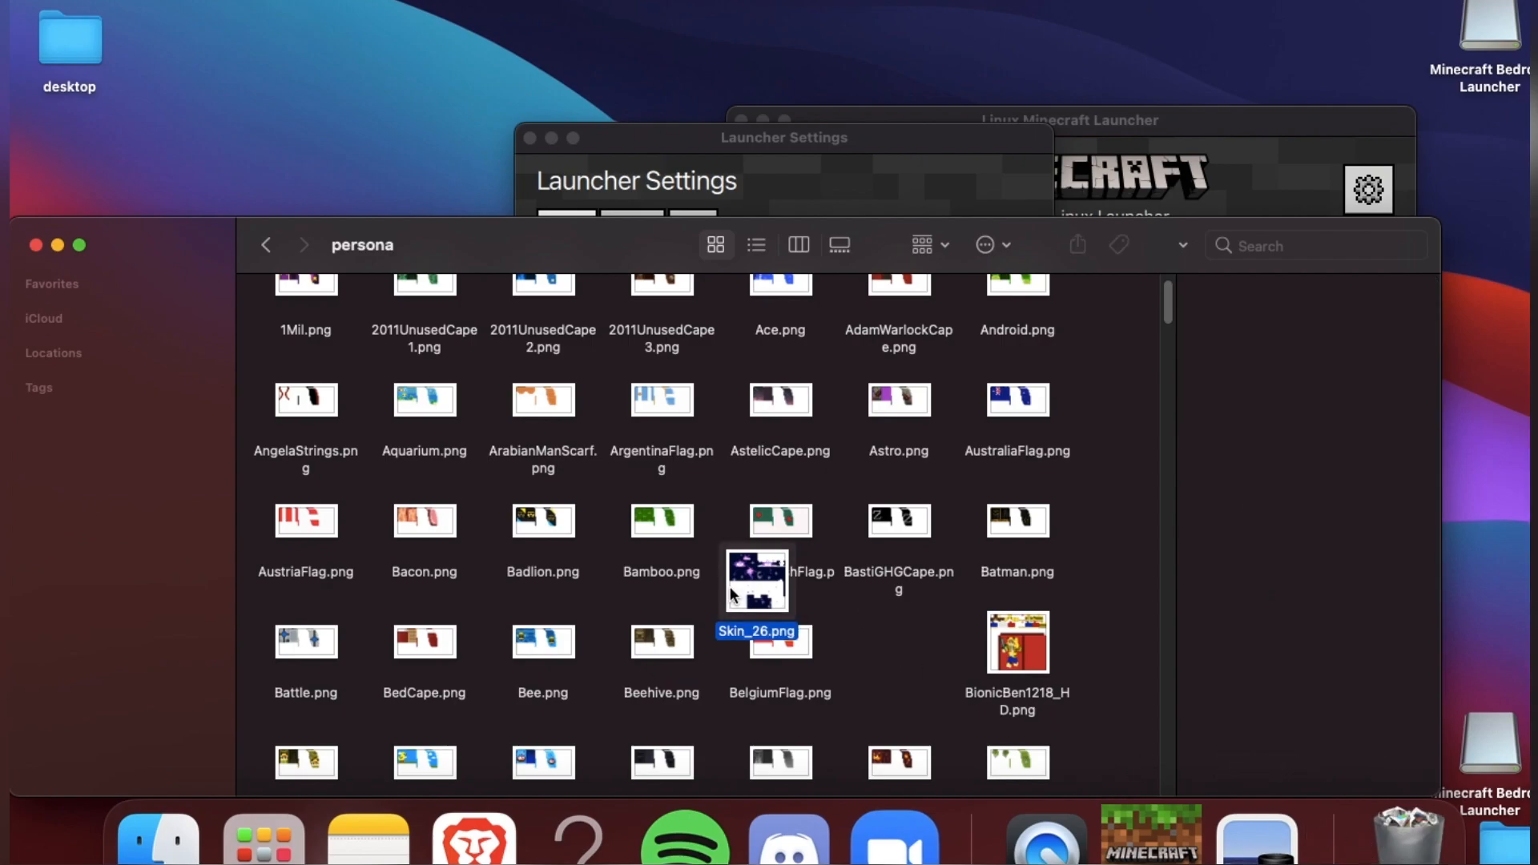
pyautogui.click(754, 583)
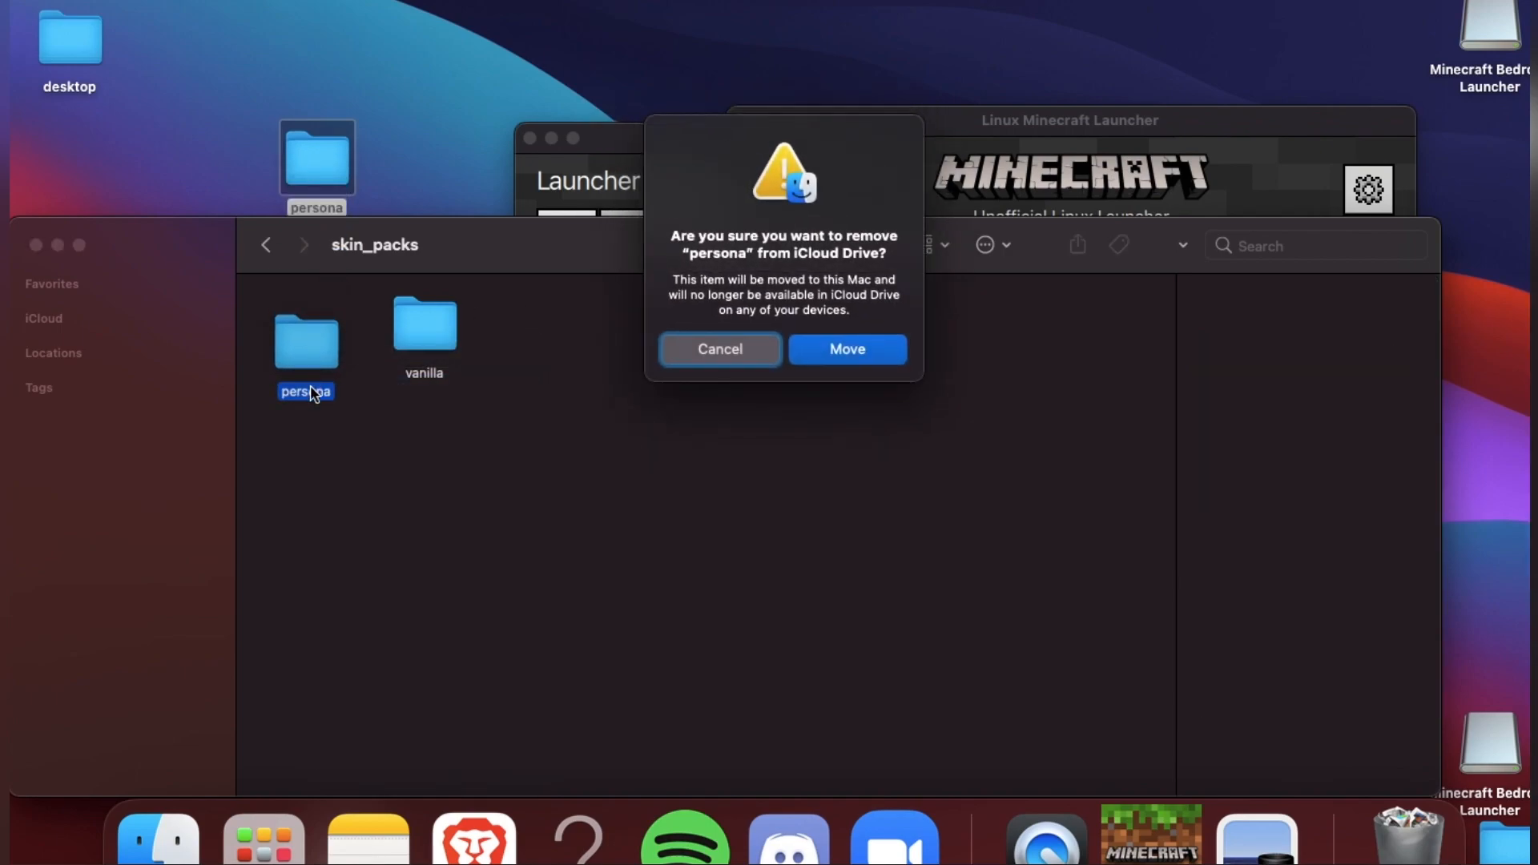
pyautogui.click(720, 349)
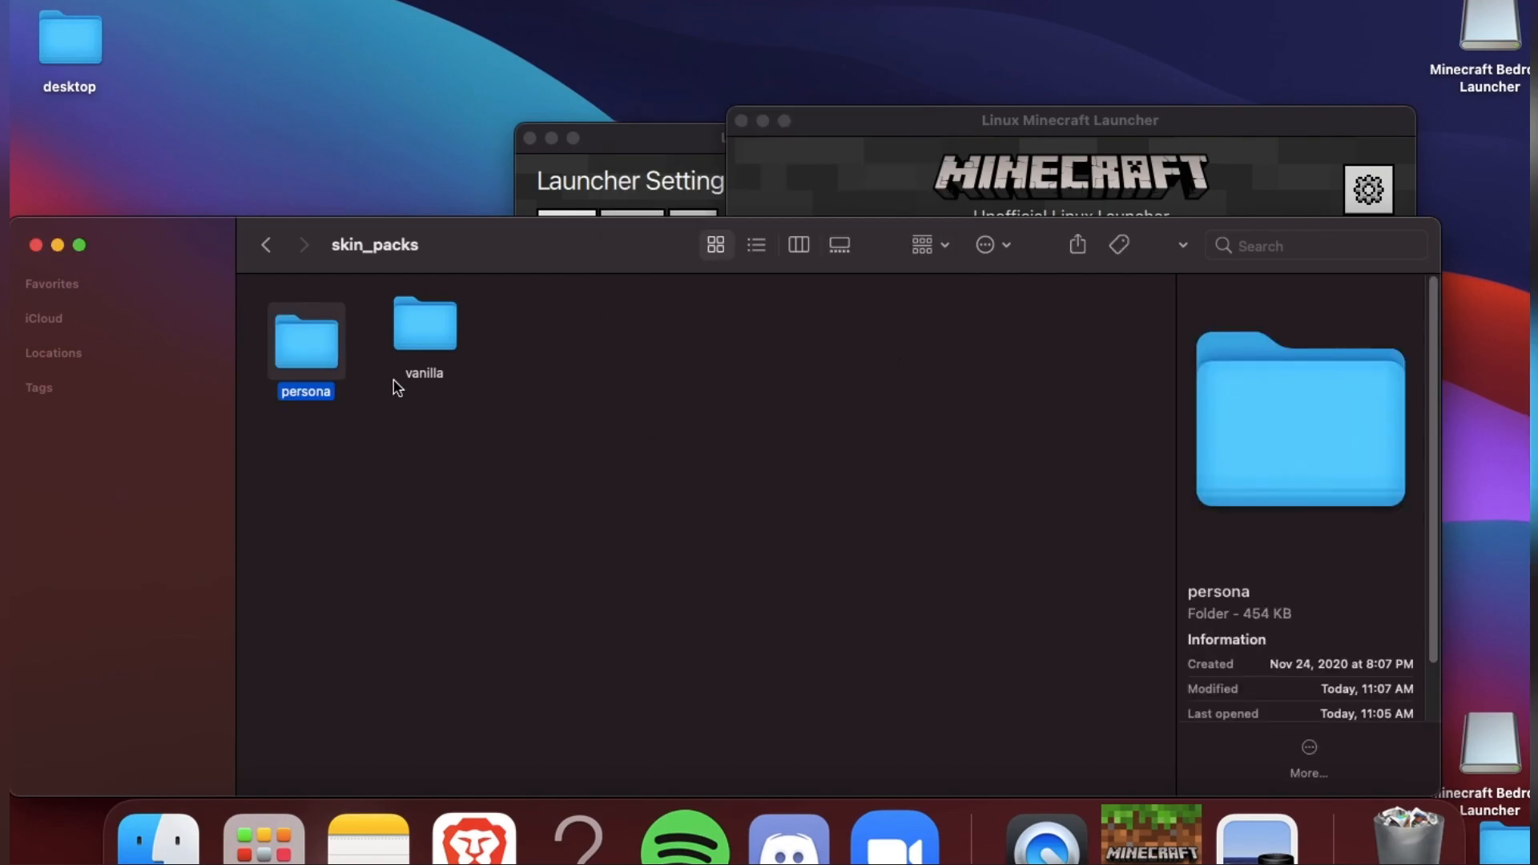
pyautogui.doubleClick(304, 348)
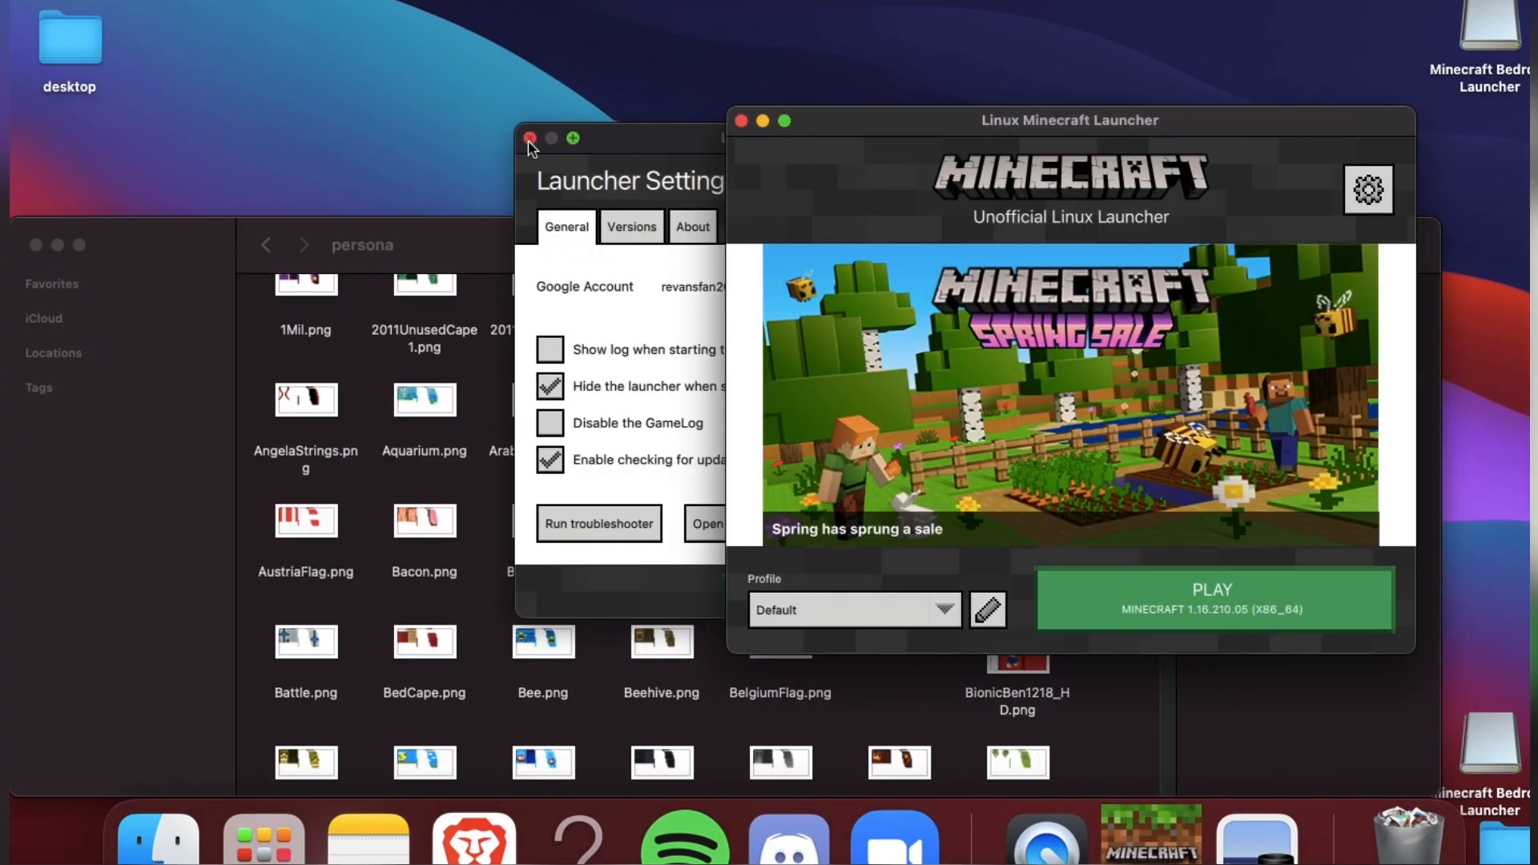
# Close Launcher Settings and launch Minecraft from the Dock.
pyautogui.click(530, 138)
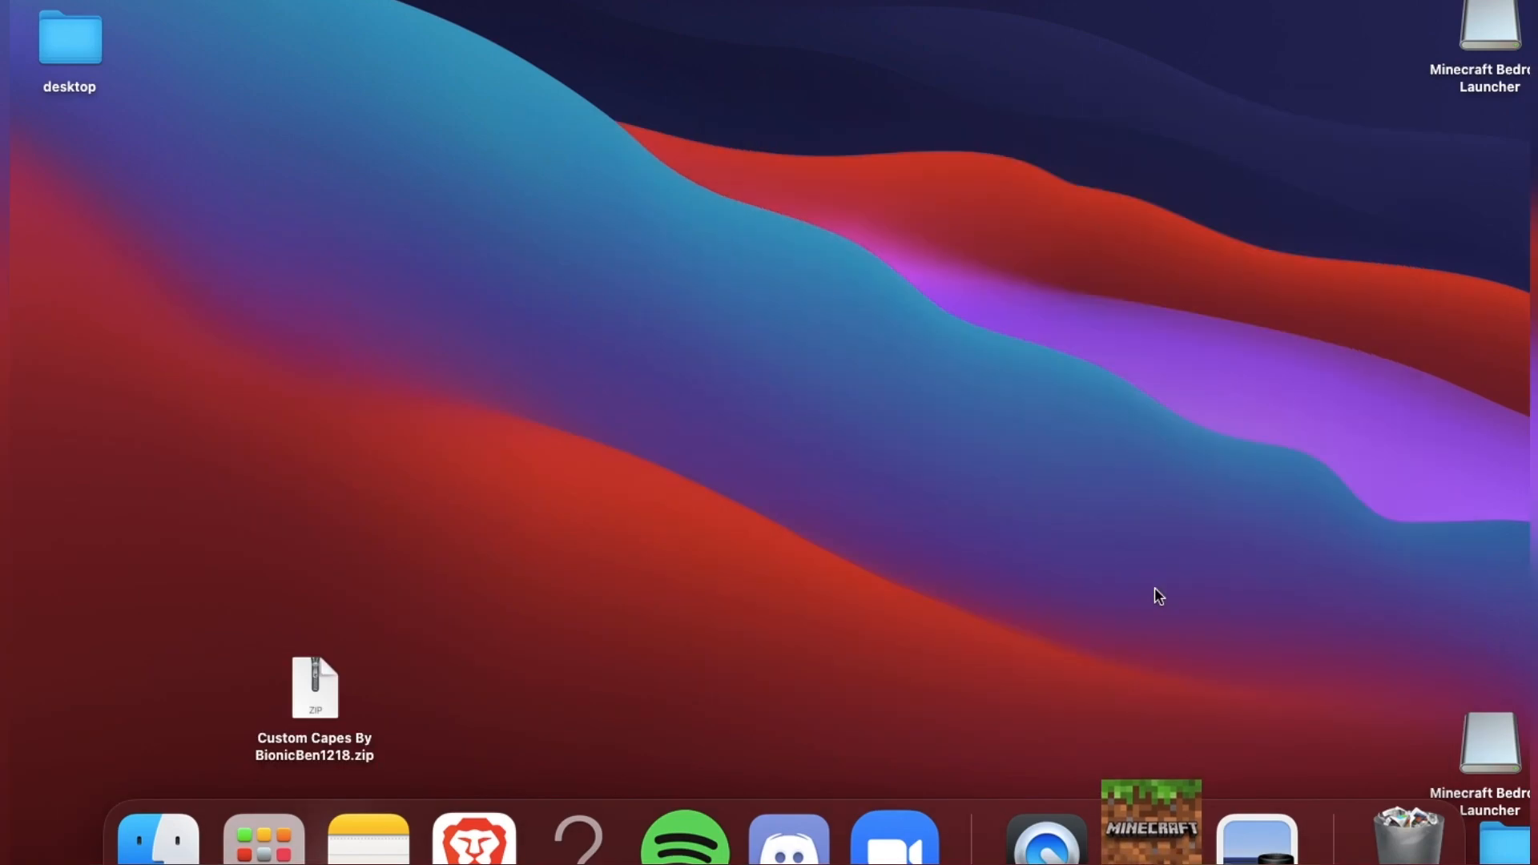
pyautogui.click(1149, 821)
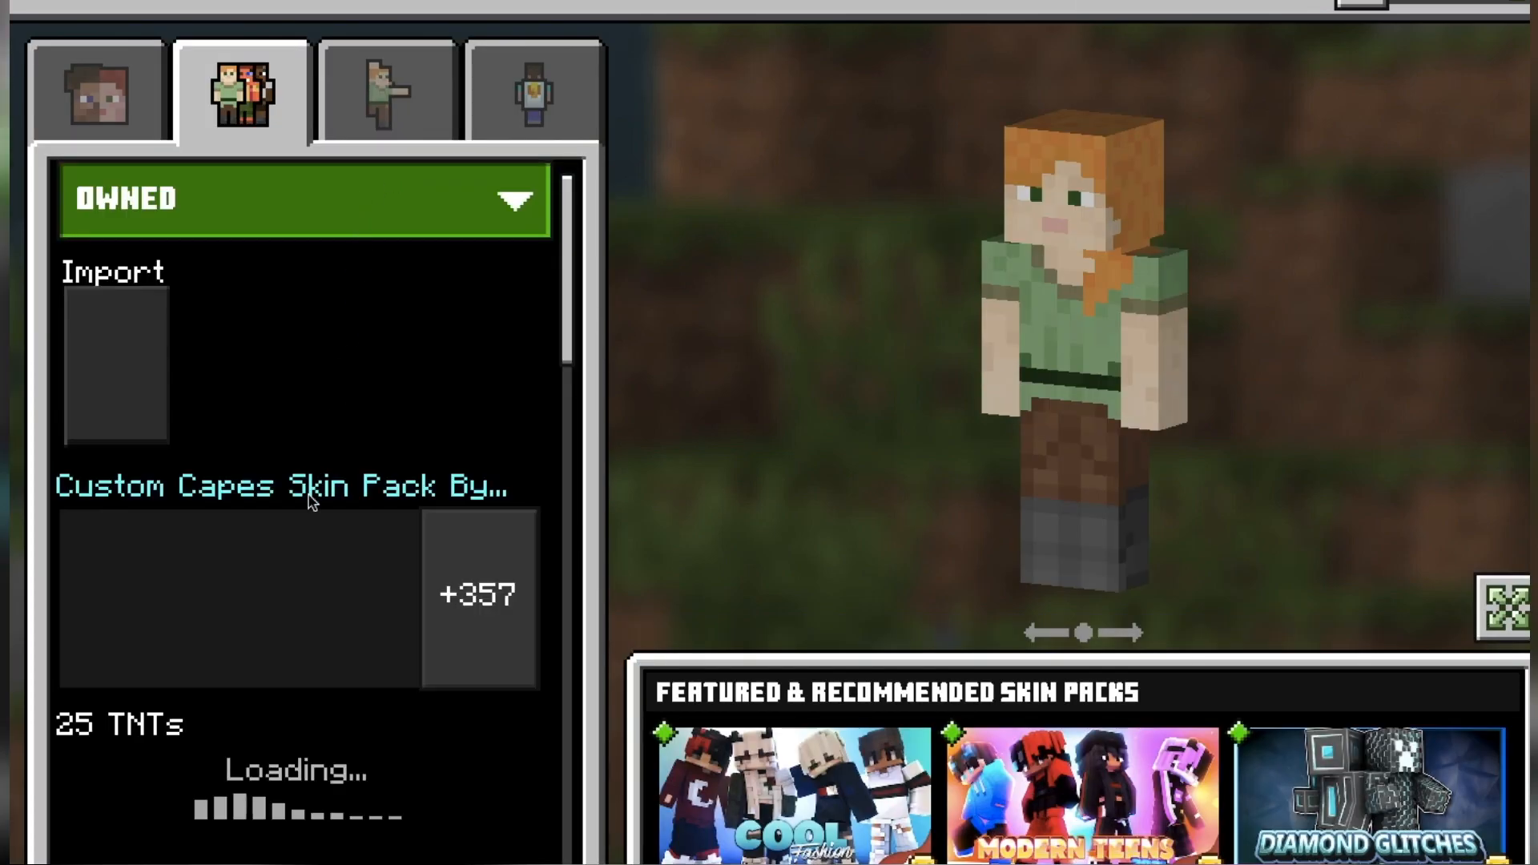
# Open the Custom Capes Skin Pack in Owned and preview the Astelic Cape.
pyautogui.click(242, 559)
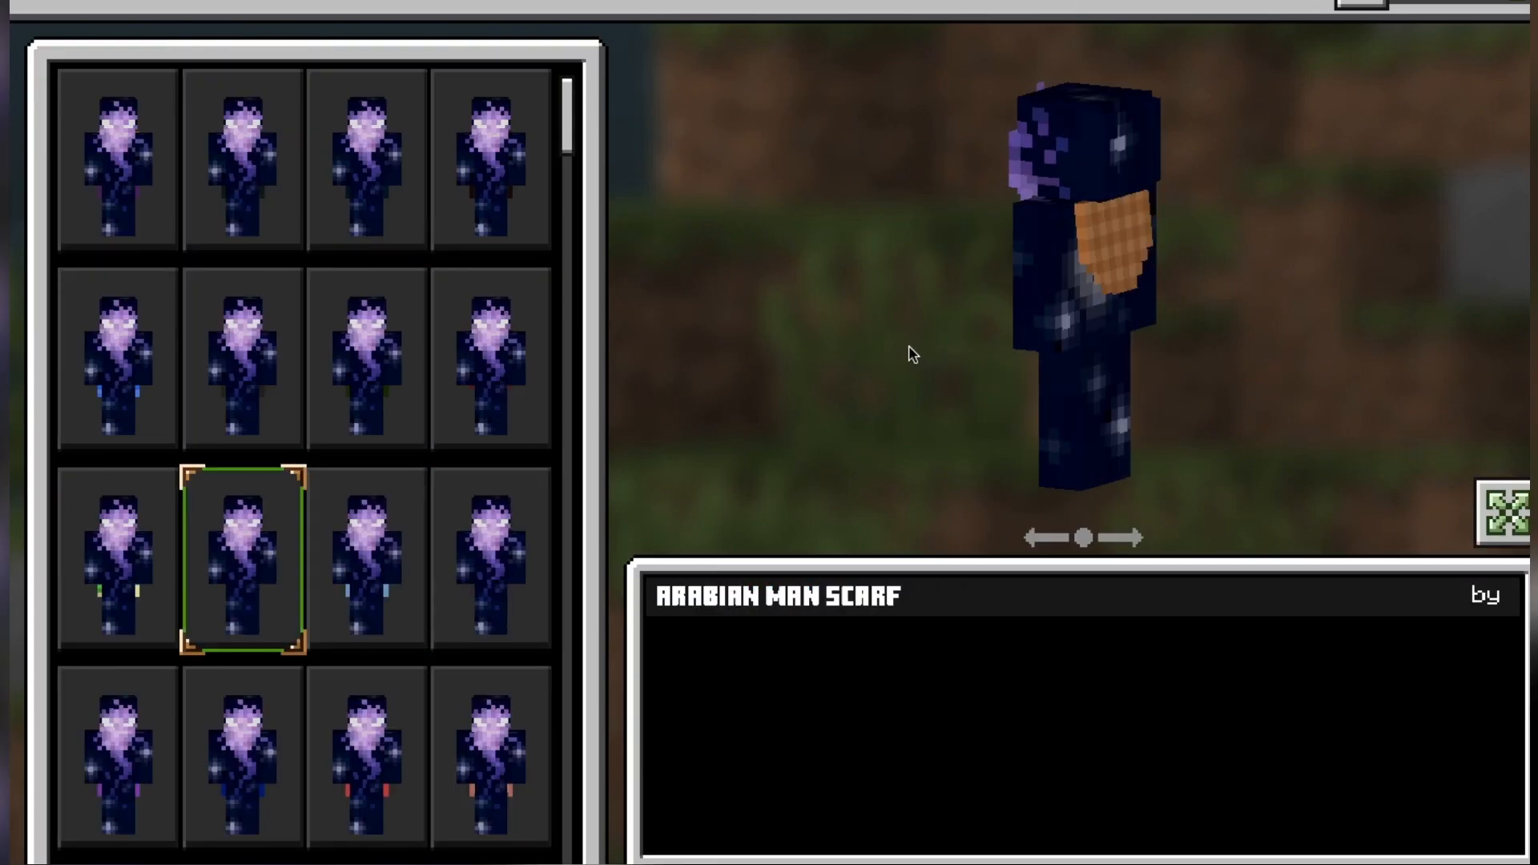
pyautogui.click(491, 559)
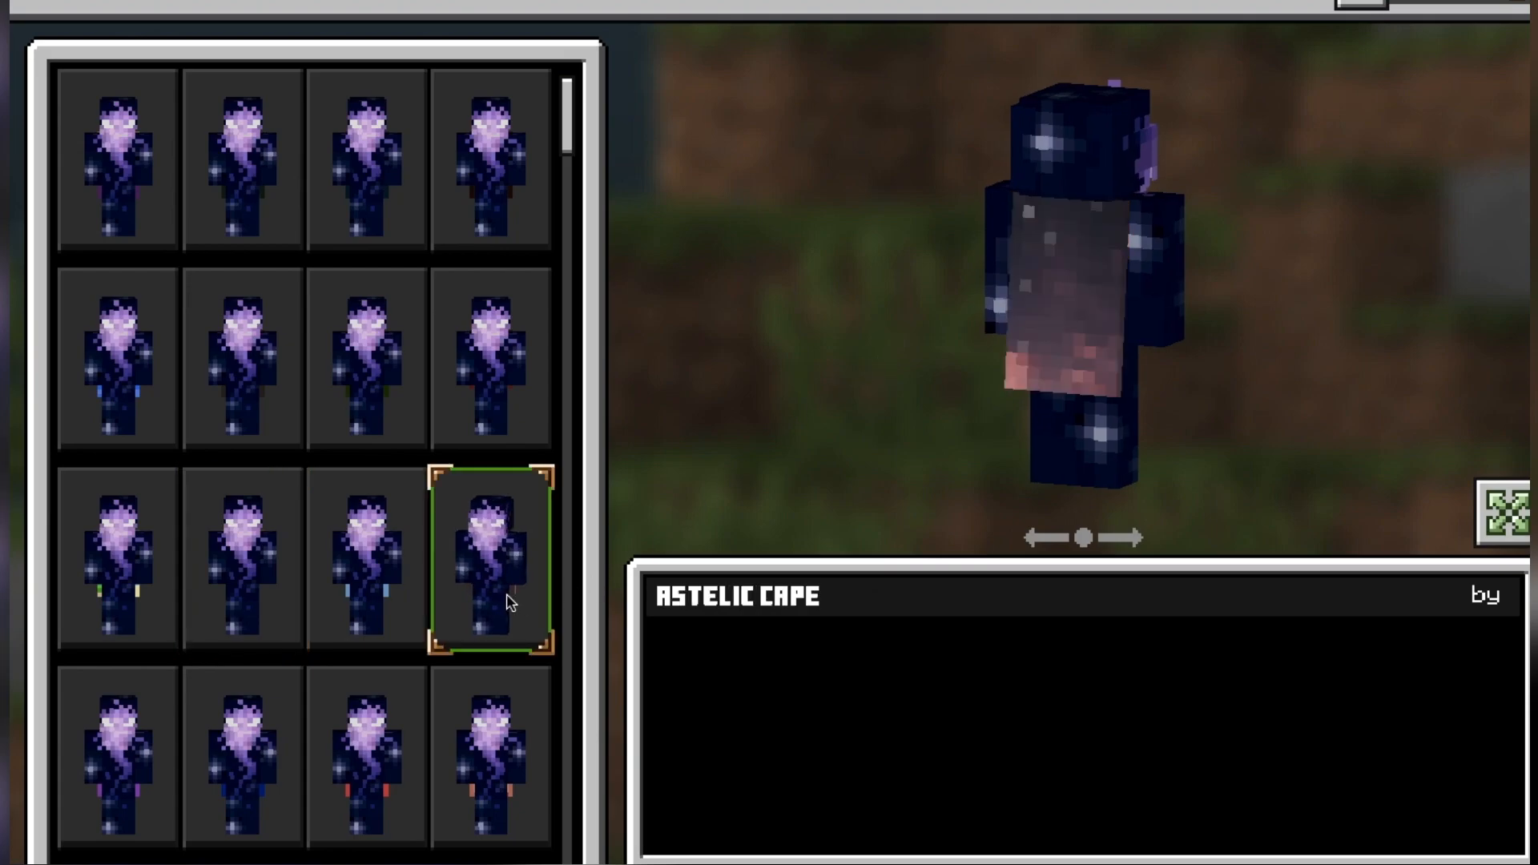